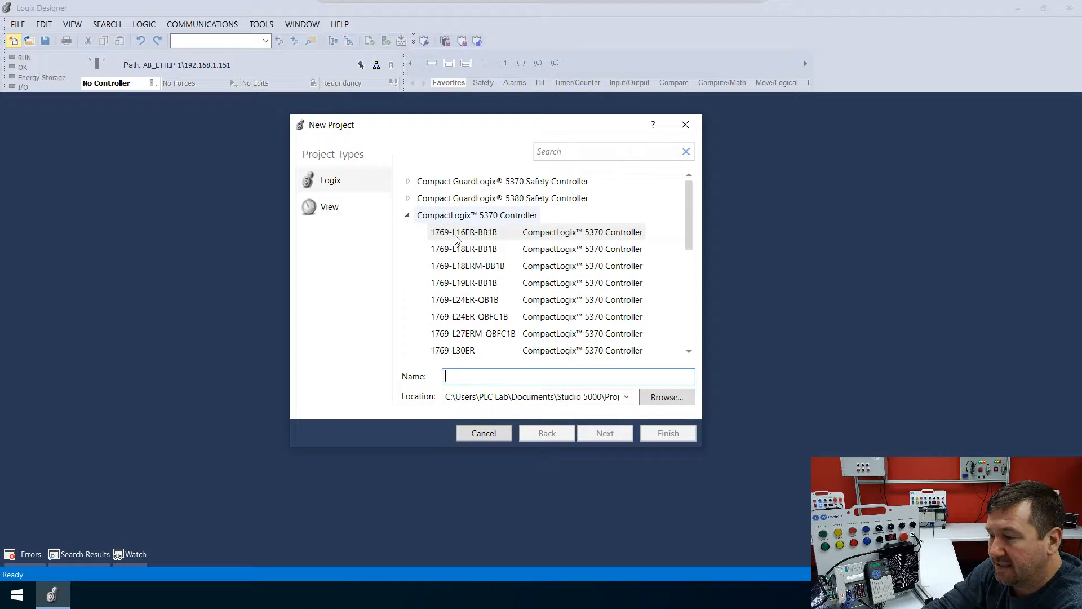
{"action": "mouse_move", "coordinate": [490, 238]}
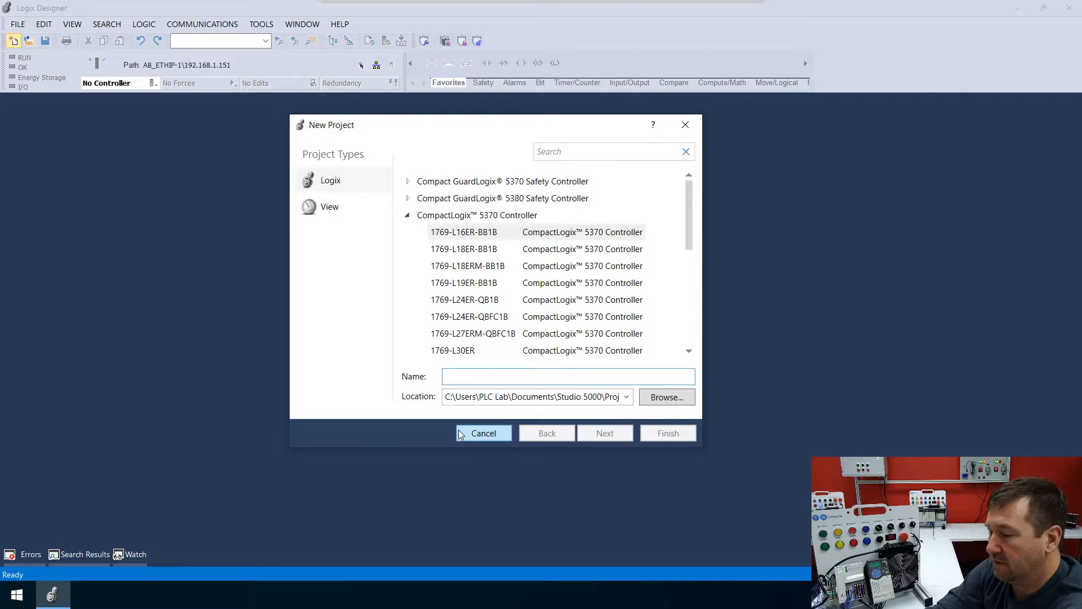
Name the 1769-L16ER-BB1B project PF525_over_Ethernet, revision 32, with Expansion I/O set to 0 Modules.
{"action": "type", "text": "P"}
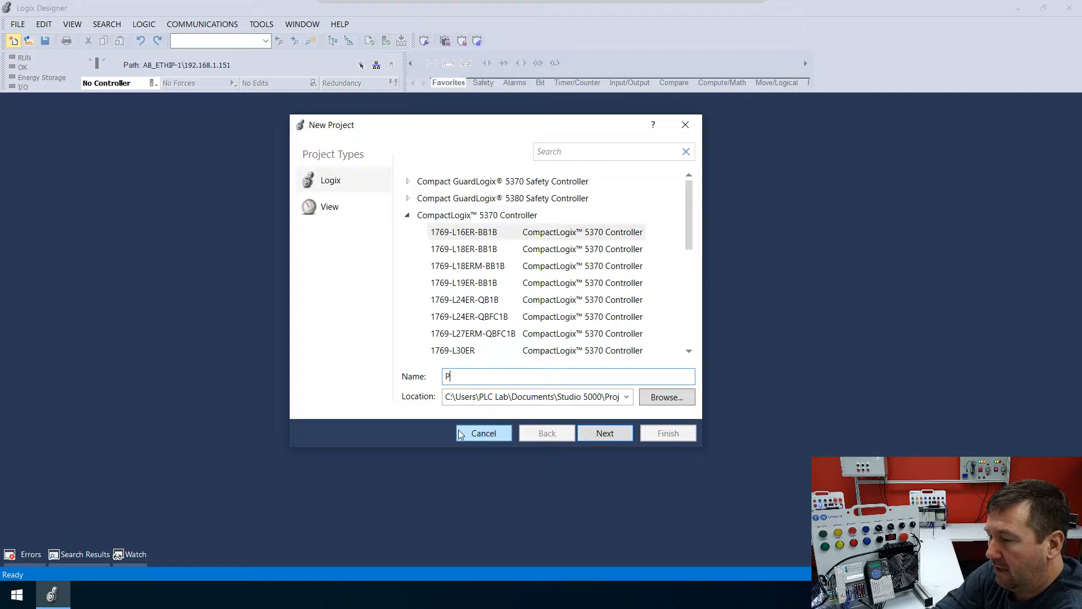
{"action": "type", "text": "F52"}
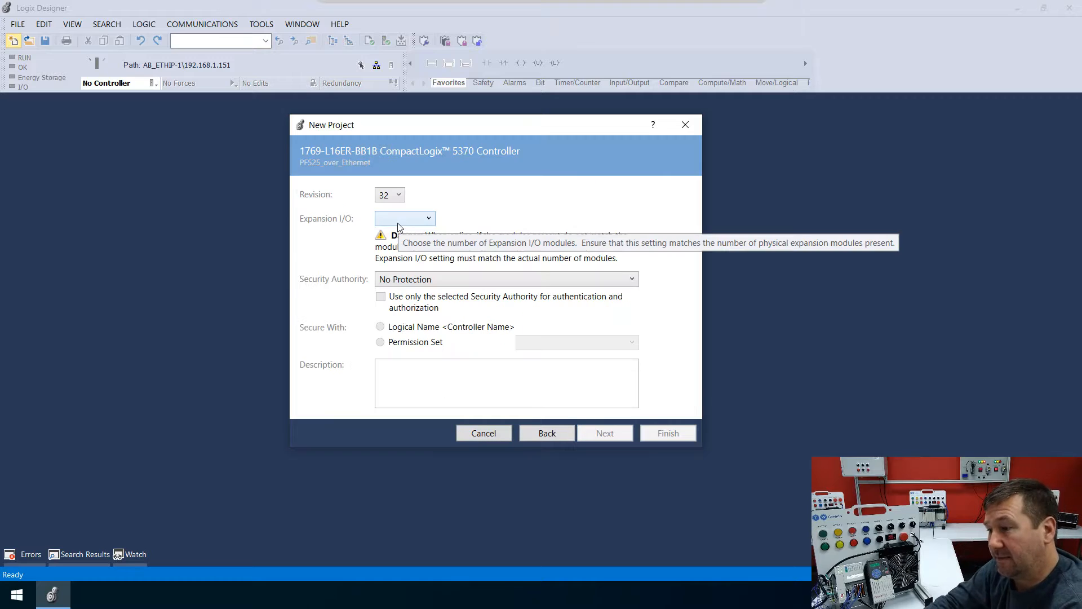
{"action": "left_click", "coordinate": [406, 218]}
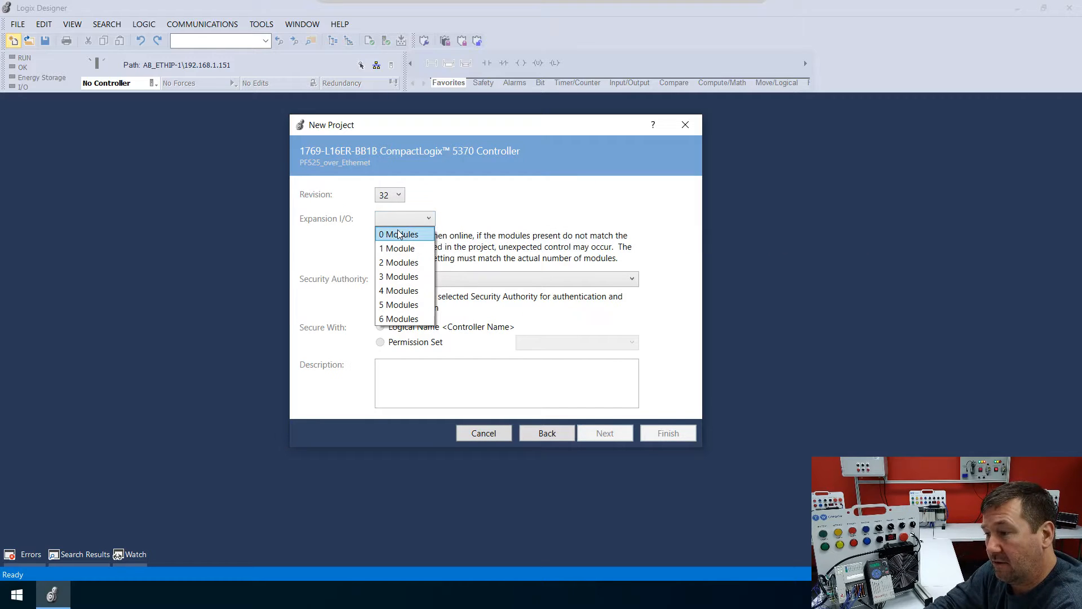
{"action": "left_click", "coordinate": [399, 233]}
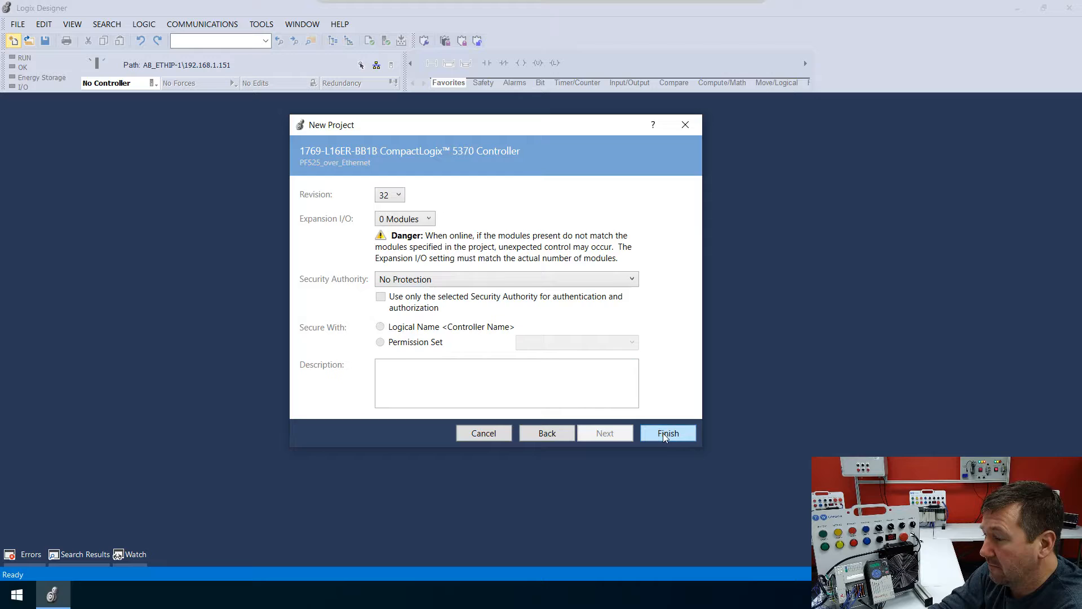
Finish creating the project and expand I/O Configuration to reveal Embedded I/O and Ethernet.
{"action": "left_click", "coordinate": [668, 433]}
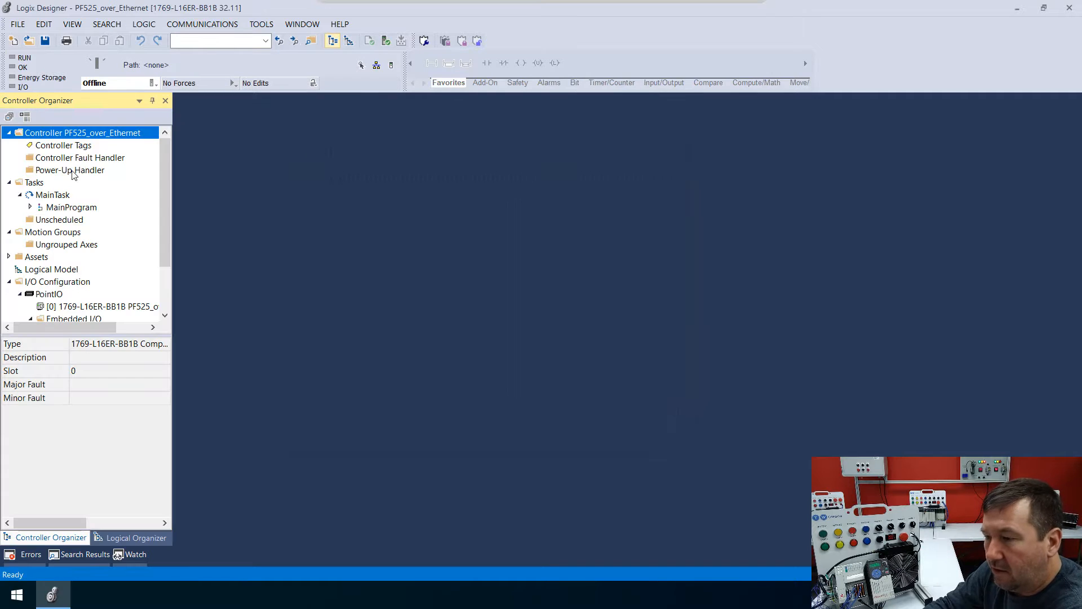
{"action": "mouse_move", "coordinate": [48, 261]}
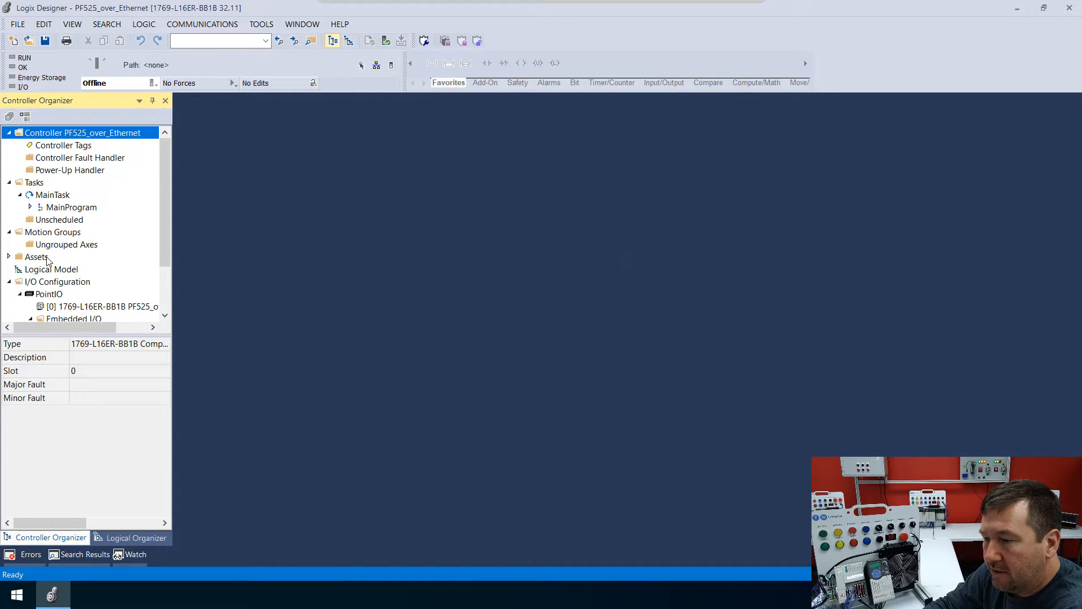
{"action": "mouse_move", "coordinate": [64, 366]}
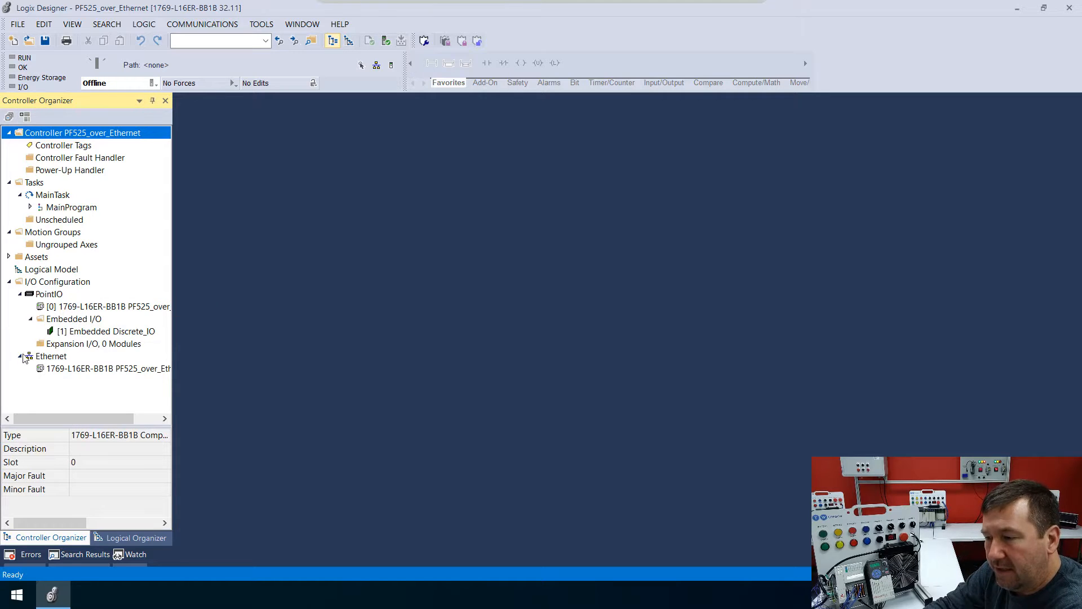
{"action": "left_click", "coordinate": [58, 282]}
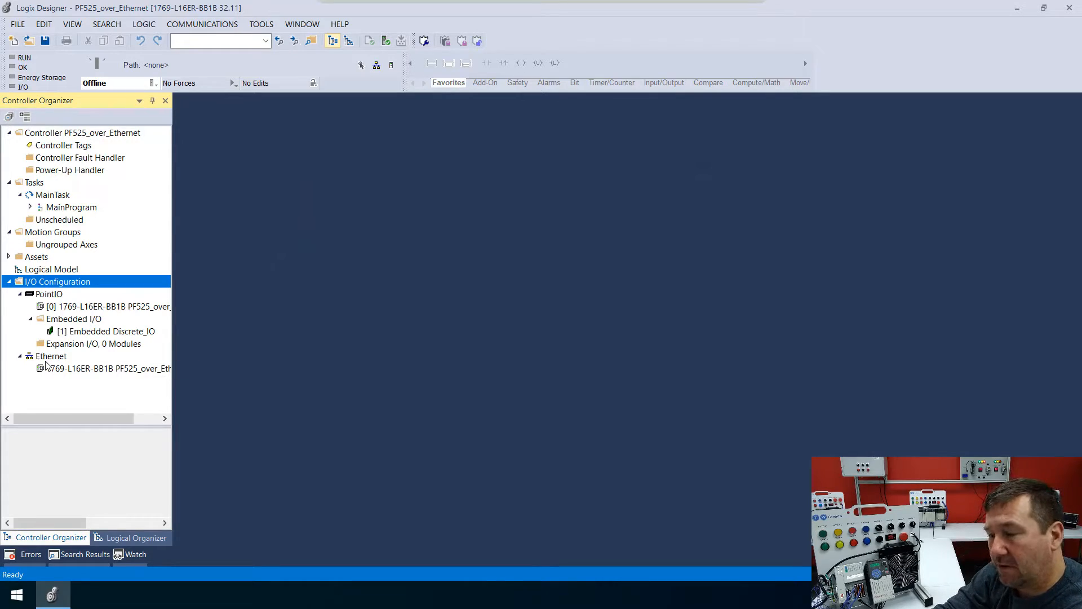
Add a new Ethernet module, search 'powerflex' and select PowerFlex 525 via Embedded Ethernet.
{"action": "right_click", "coordinate": [50, 356]}
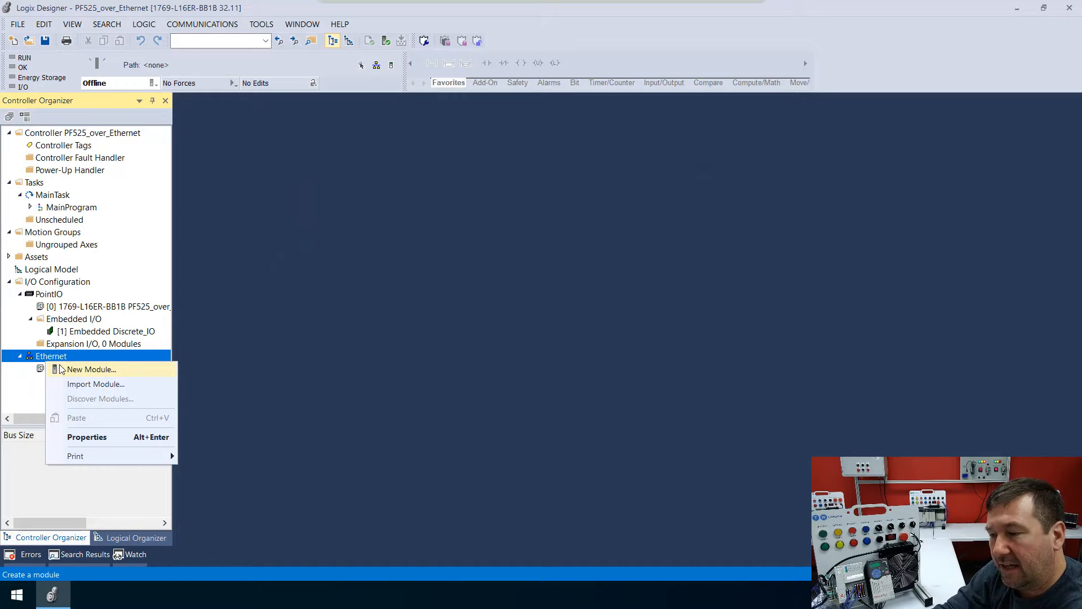
{"action": "left_click", "coordinate": [90, 369]}
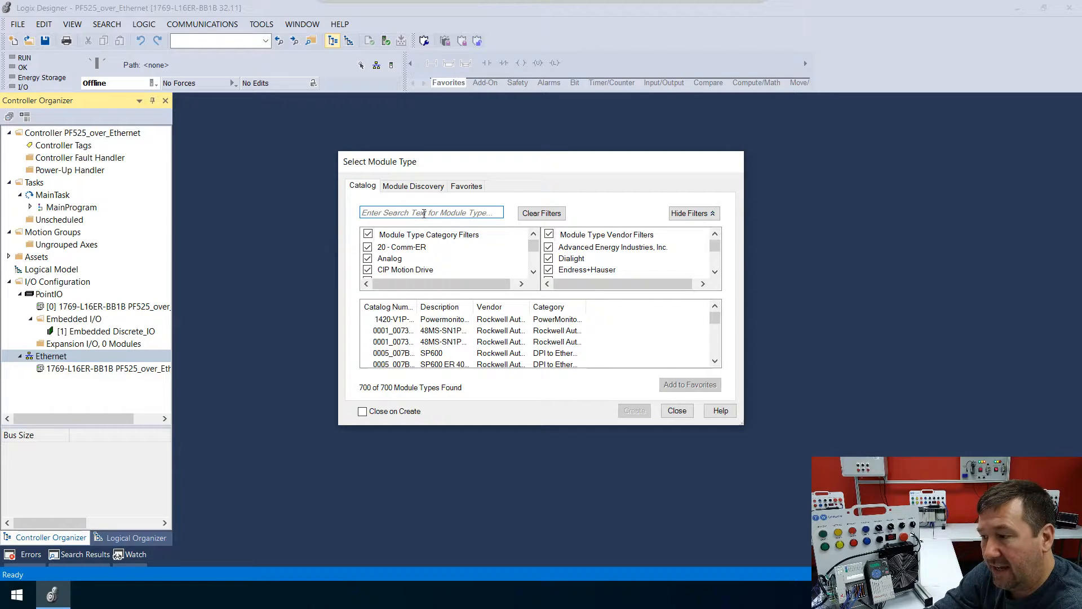
{"action": "left_click", "coordinate": [431, 212]}
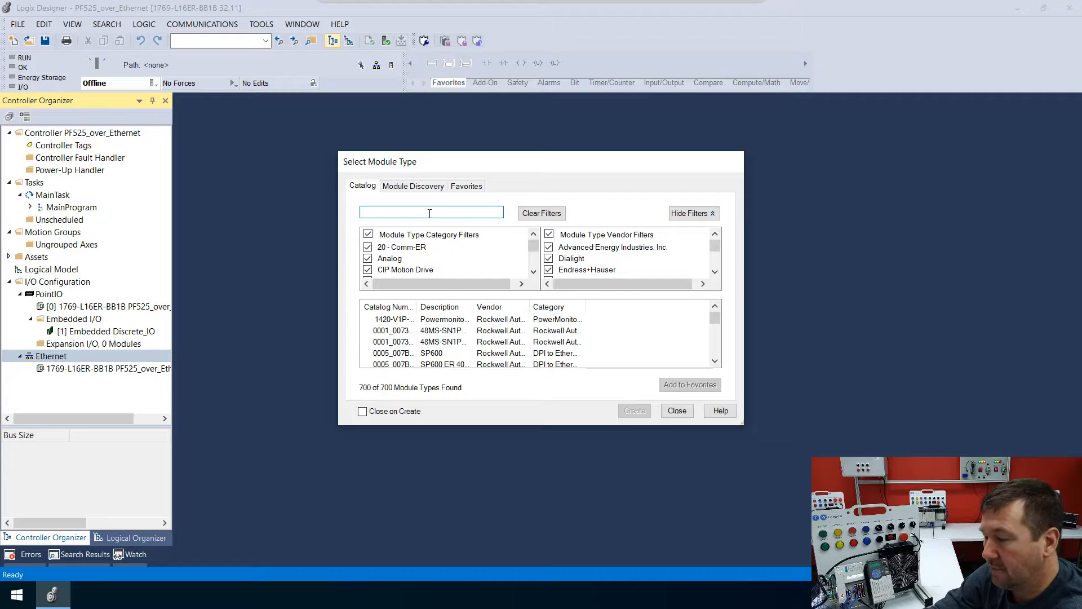
{"action": "type", "text": "powerflex"}
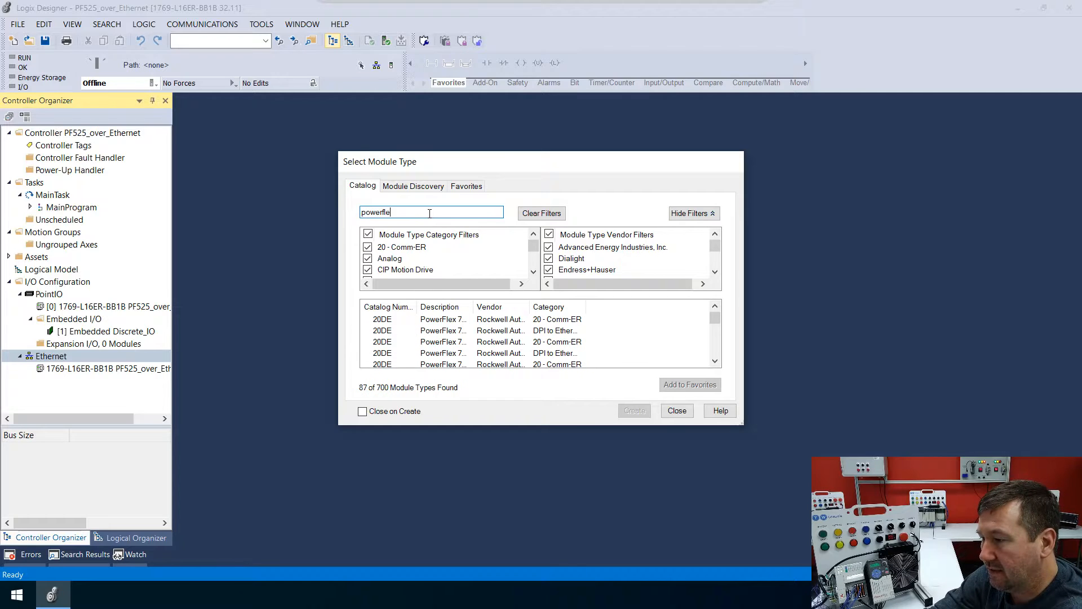
{"action": "type", "text": "x 525"}
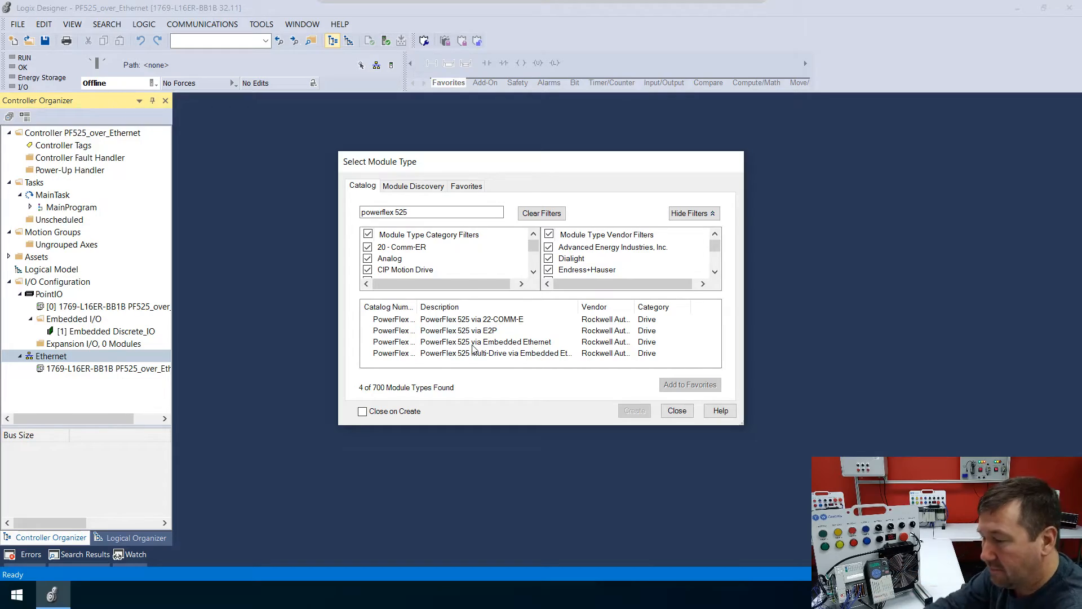
{"action": "left_click", "coordinate": [485, 341]}
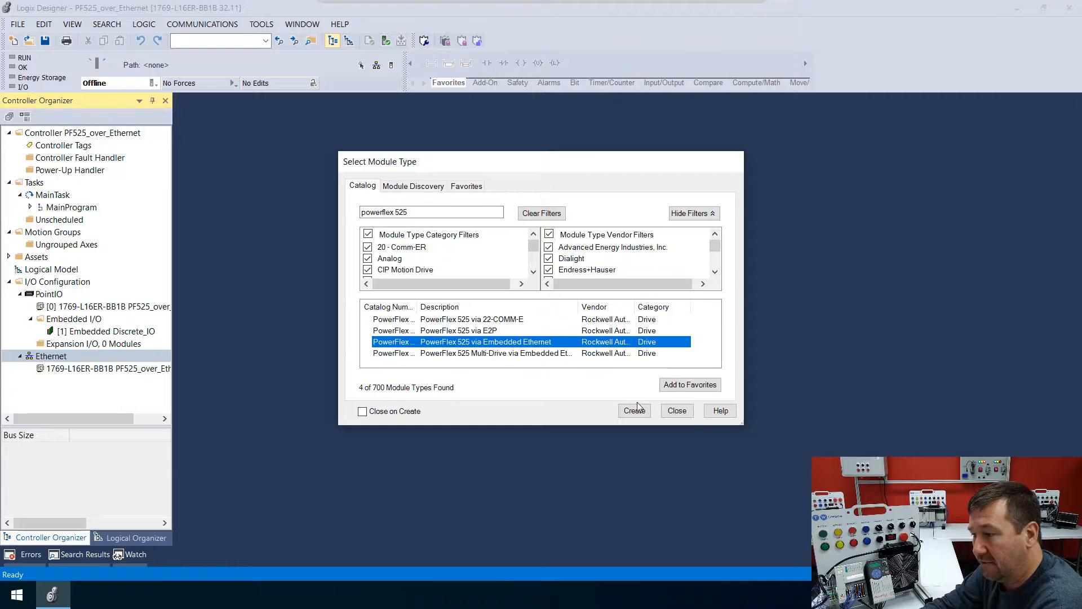
Create the drive module and enter IP address 192.168.1.152 in the enlarged definition window.
{"action": "left_click", "coordinate": [633, 410]}
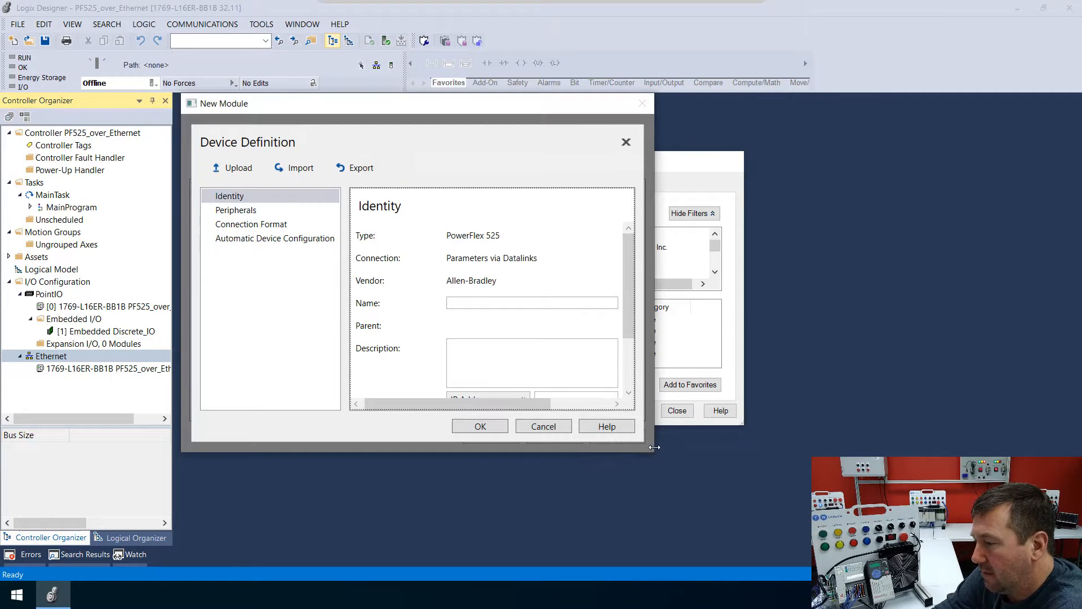
{"action": "left_click_drag", "start_coordinate": [654, 447], "coordinate": [725, 483]}
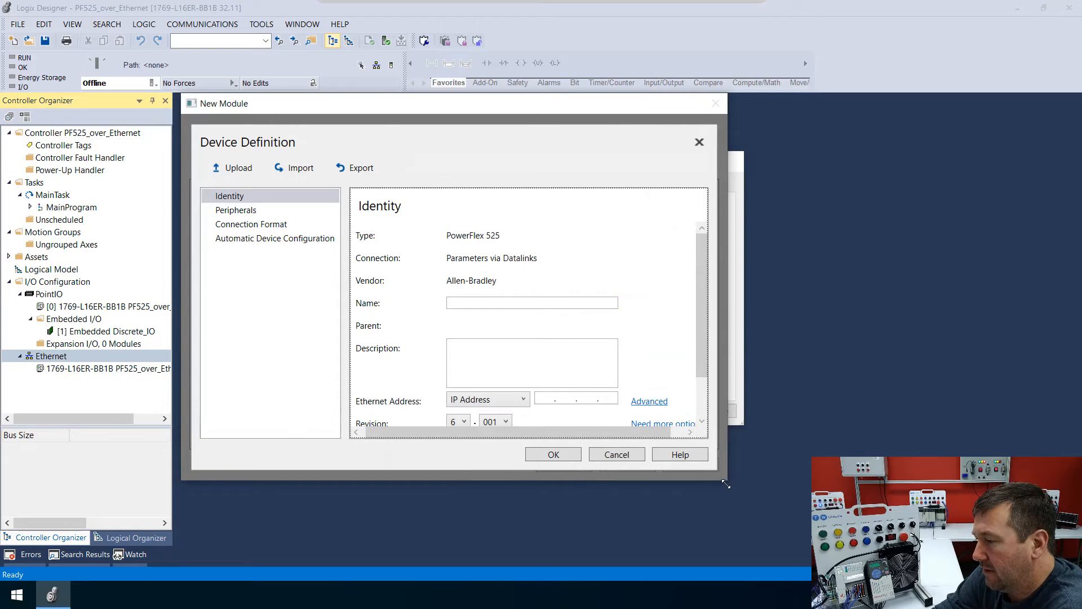
{"action": "left_click_drag", "start_coordinate": [725, 482], "coordinate": [800, 507]}
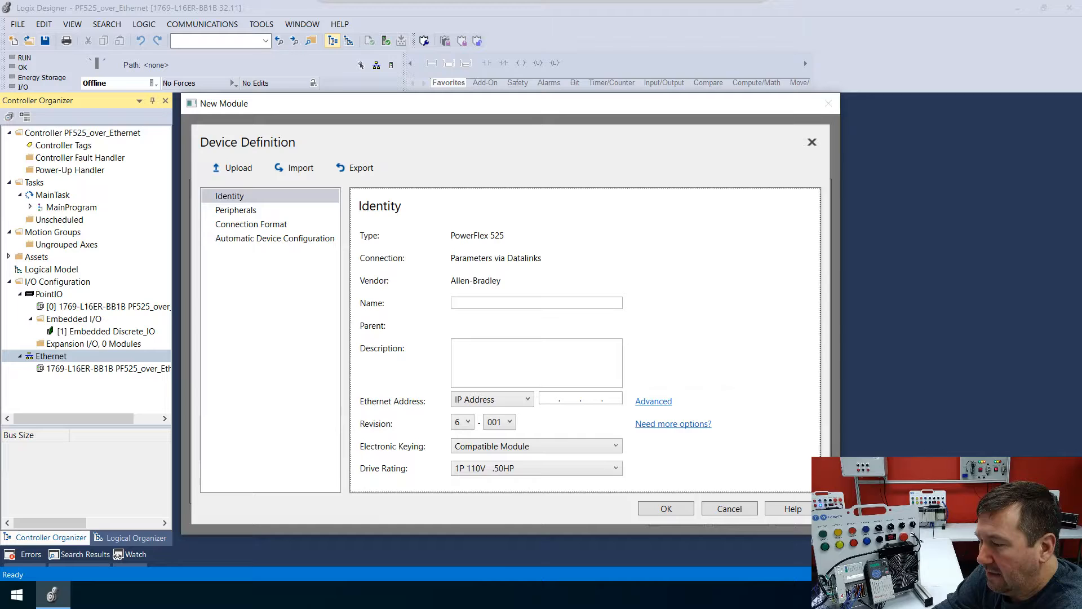
{"action": "left_click", "coordinate": [580, 399]}
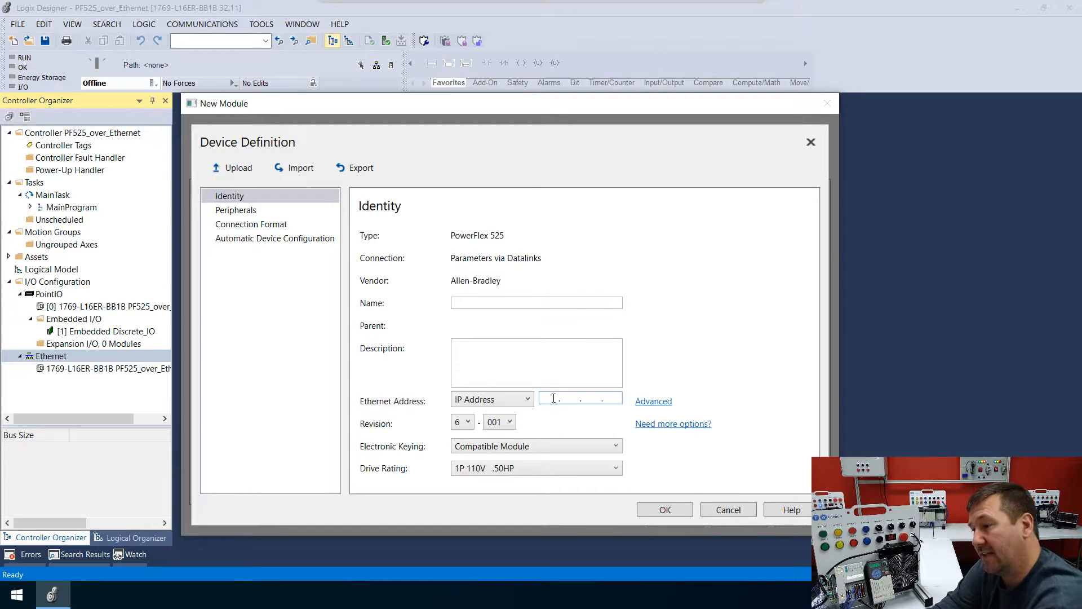
{"action": "type", "text": "192"}
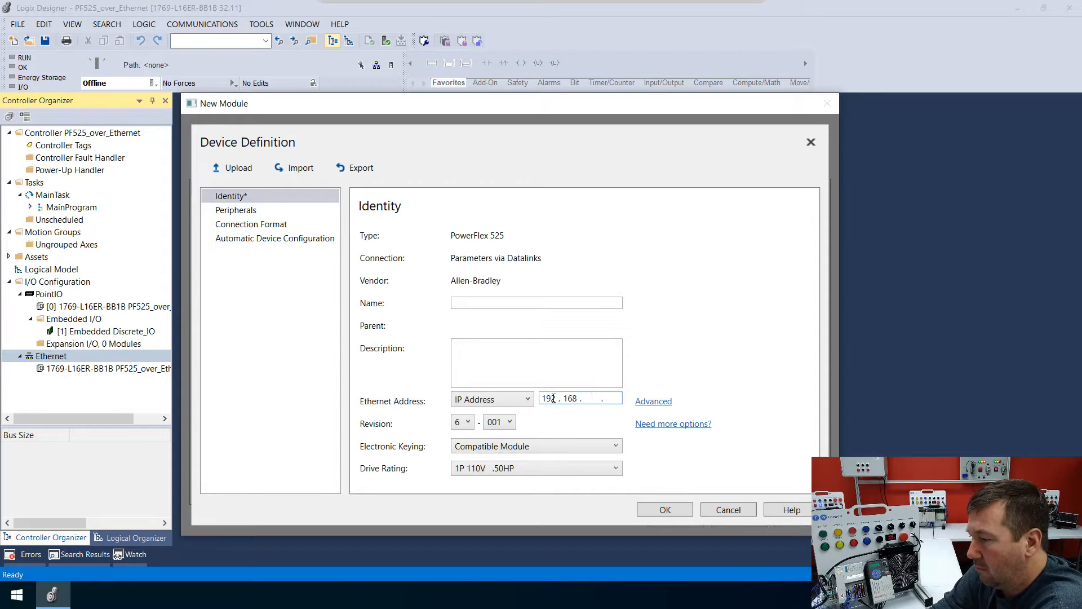
{"action": "type", "text": "1"}
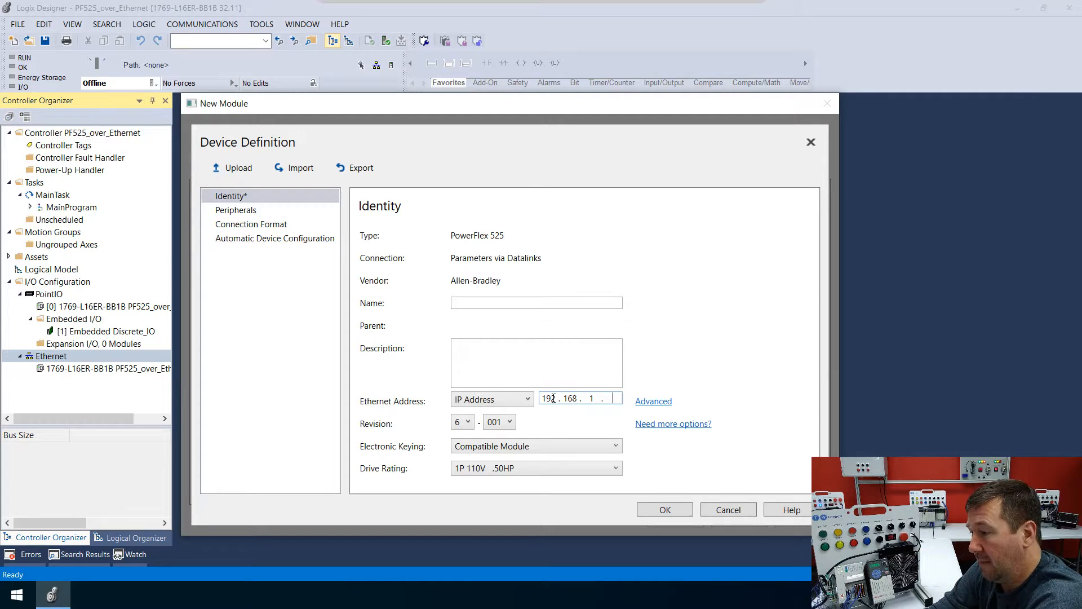
{"action": "type", "text": "152"}
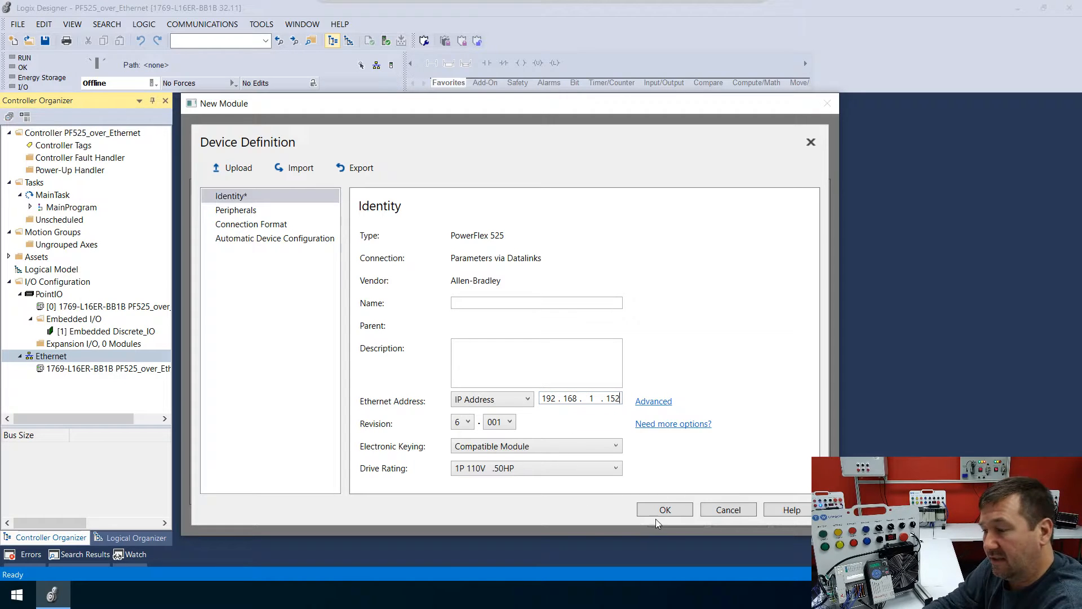
Name the drive Trainer_Drive after the missing-data error and accept the definition.
{"action": "left_click", "coordinate": [663, 510]}
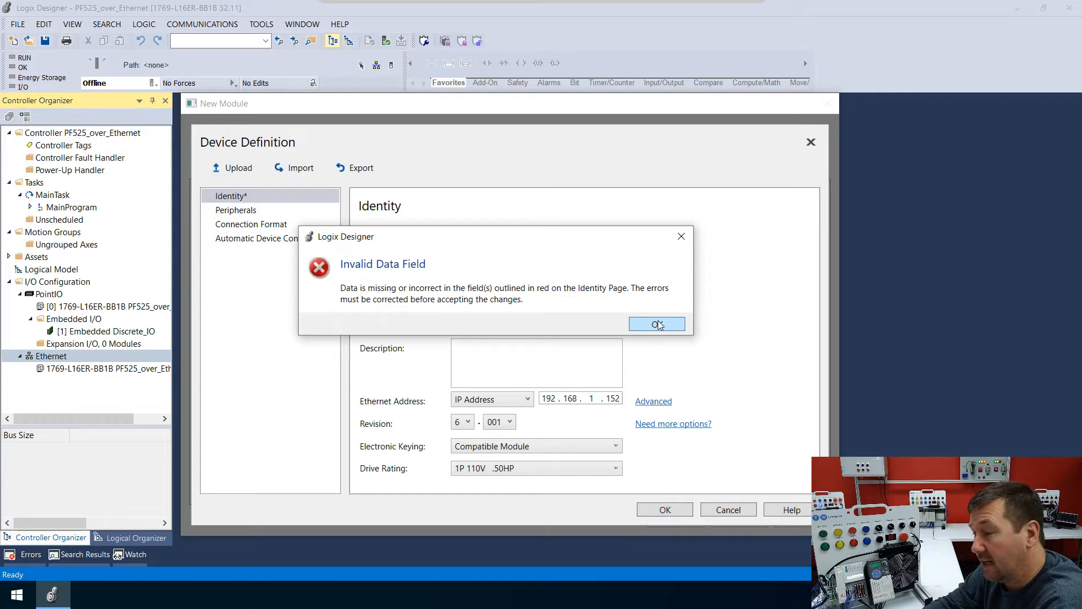
{"action": "left_click", "coordinate": [656, 325]}
{"action": "type", "text": "Trainer_Drive"}
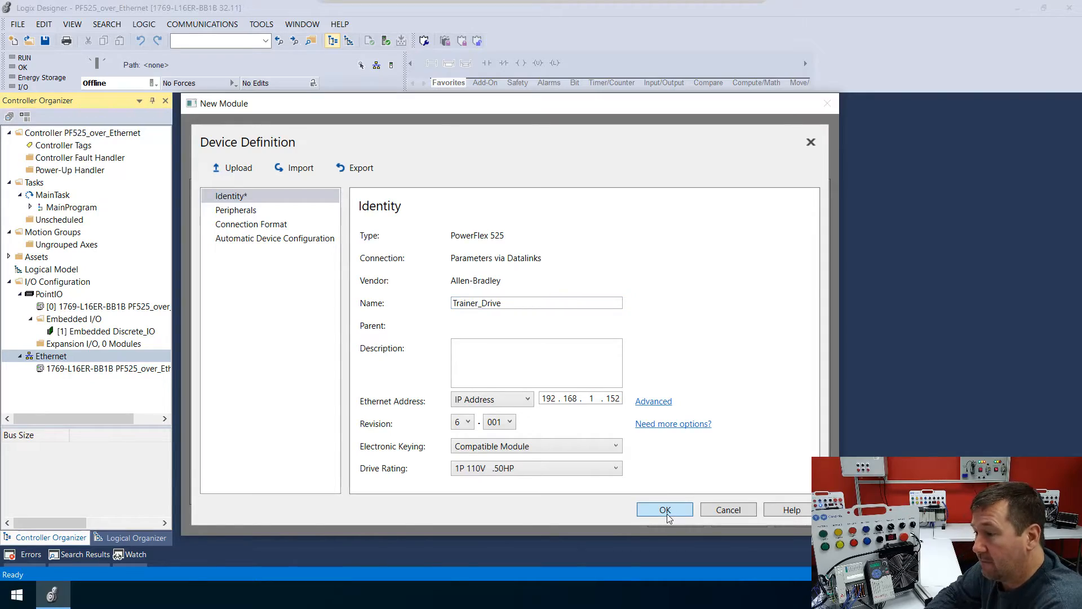
{"action": "left_click", "coordinate": [664, 510]}
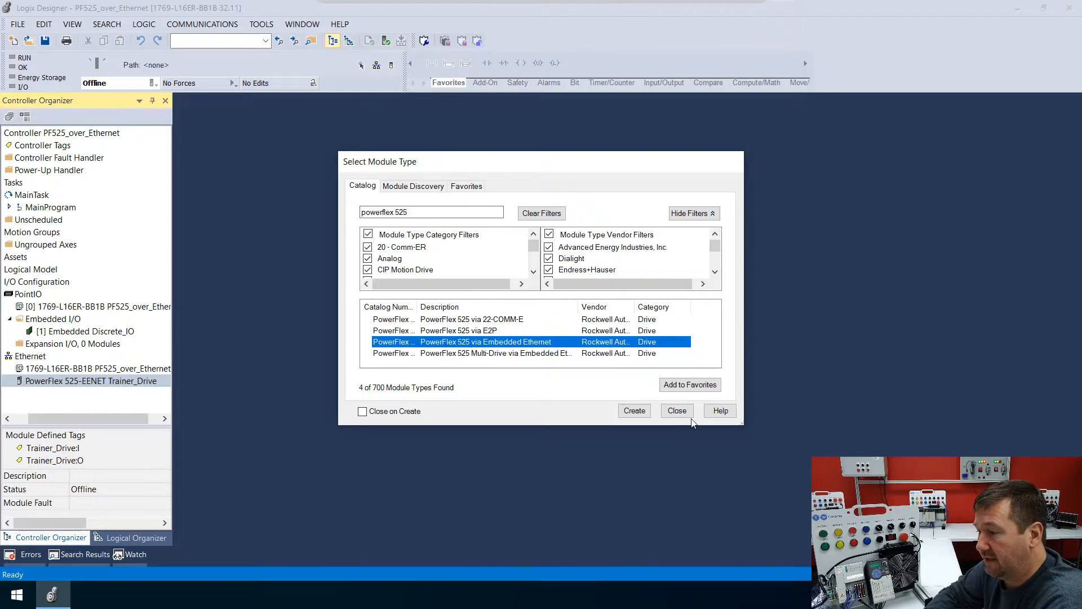
Close the module catalog and open Communications > Who Active.
{"action": "left_click", "coordinate": [676, 410]}
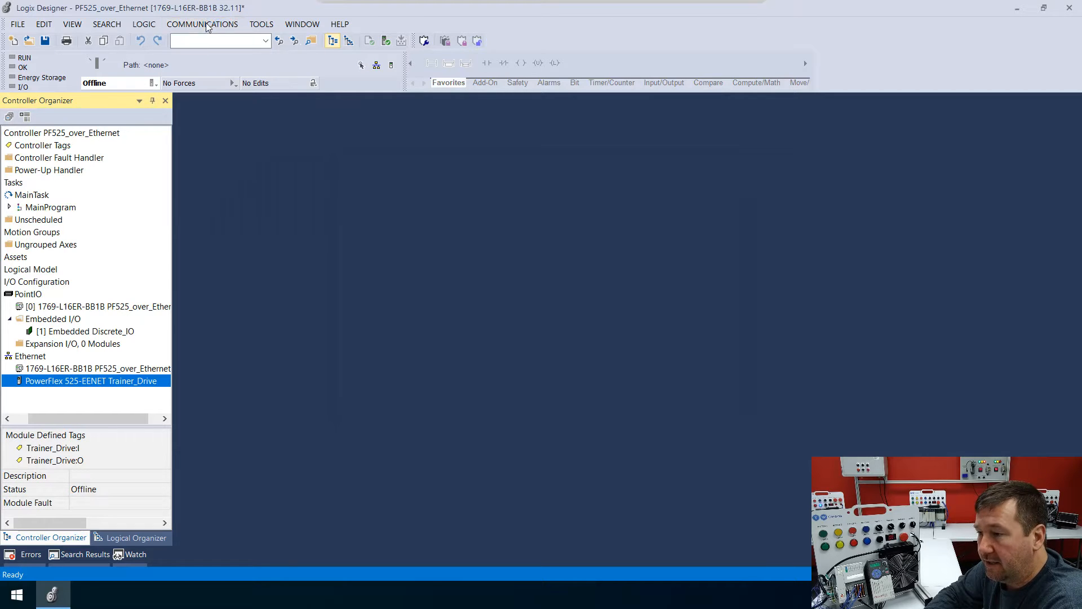
{"action": "left_click", "coordinate": [202, 25]}
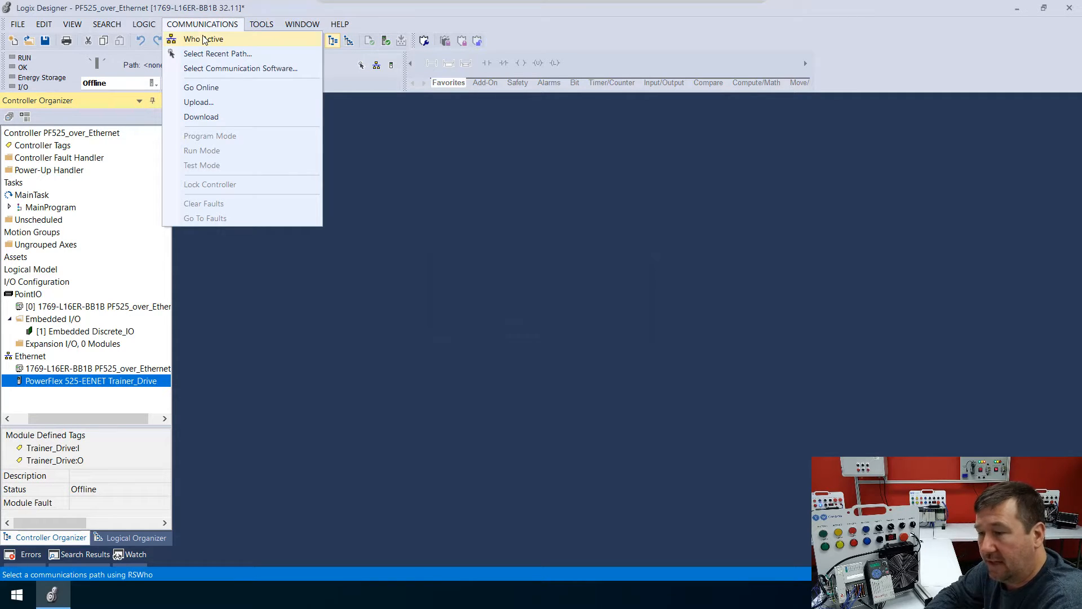
{"action": "left_click", "coordinate": [203, 39]}
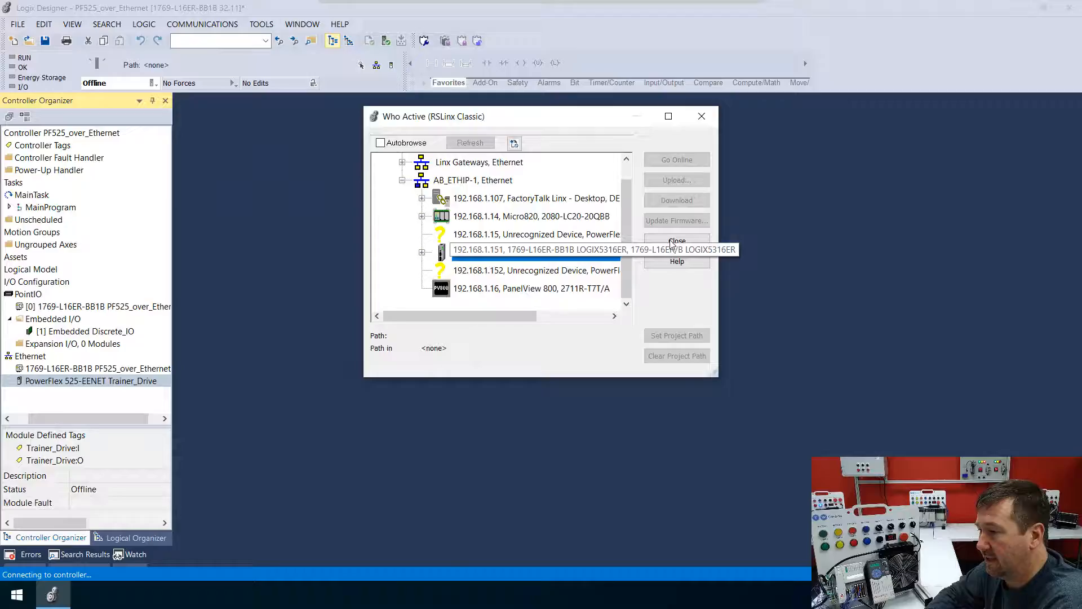
Select the 1769-L16ER controller at 192.168.1.151 in Who Active and go online.
{"action": "left_click", "coordinate": [676, 242]}
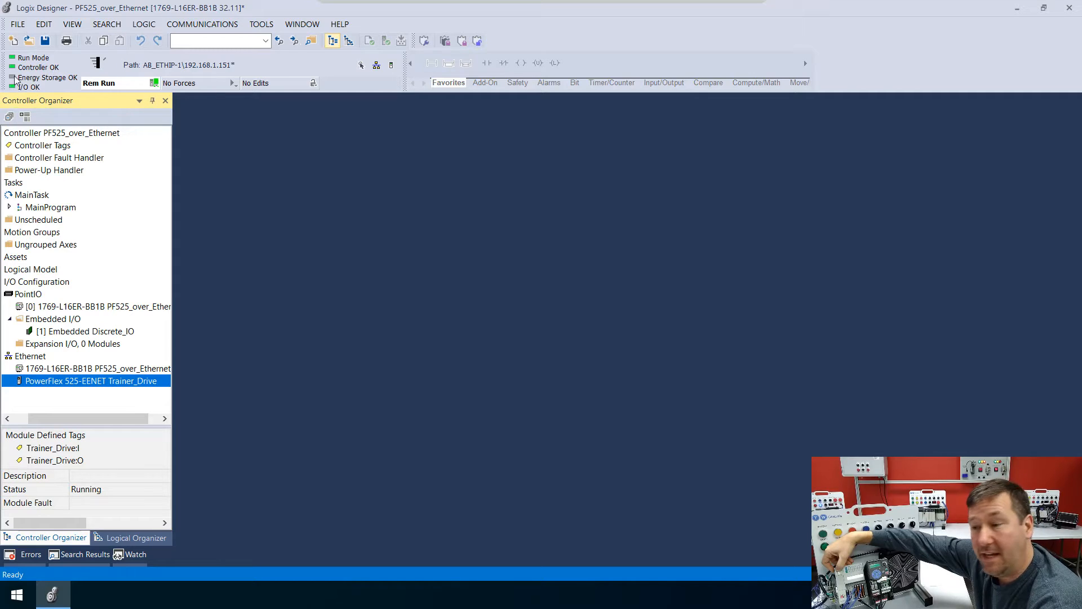
{"action": "mouse_move", "coordinate": [19, 96]}
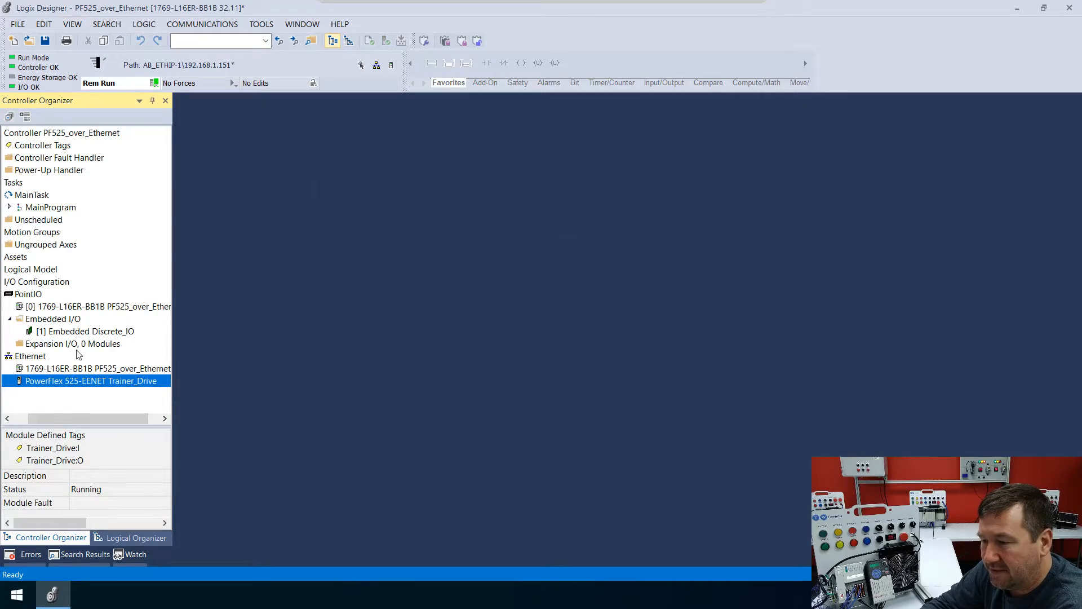
{"action": "mouse_move", "coordinate": [48, 384]}
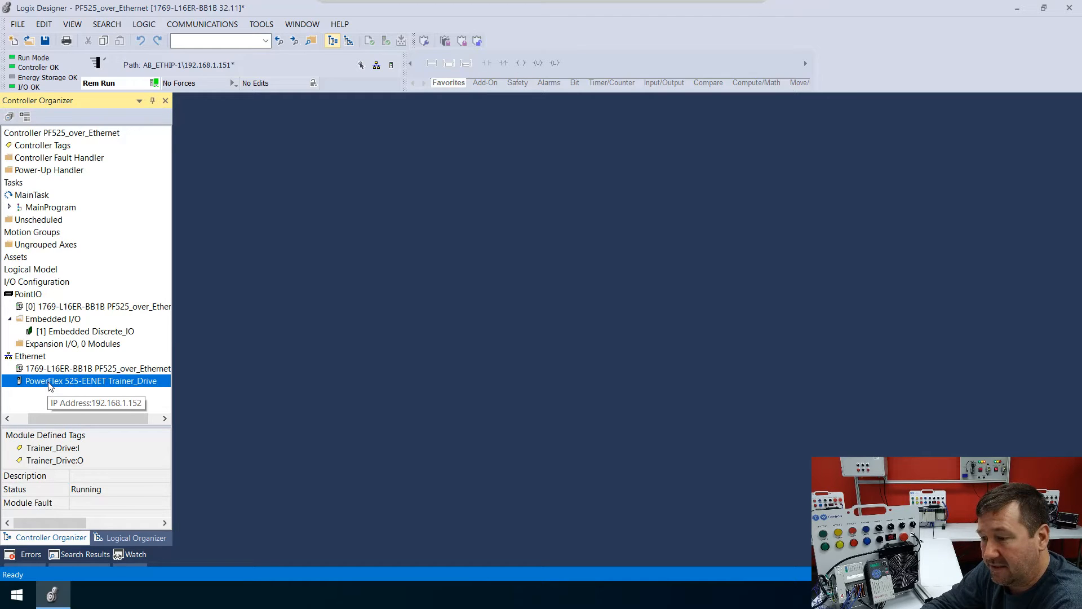
Open Trainer_Drive and keep the physical drive's settings for all merge differences.
{"action": "double_click", "coordinate": [93, 380]}
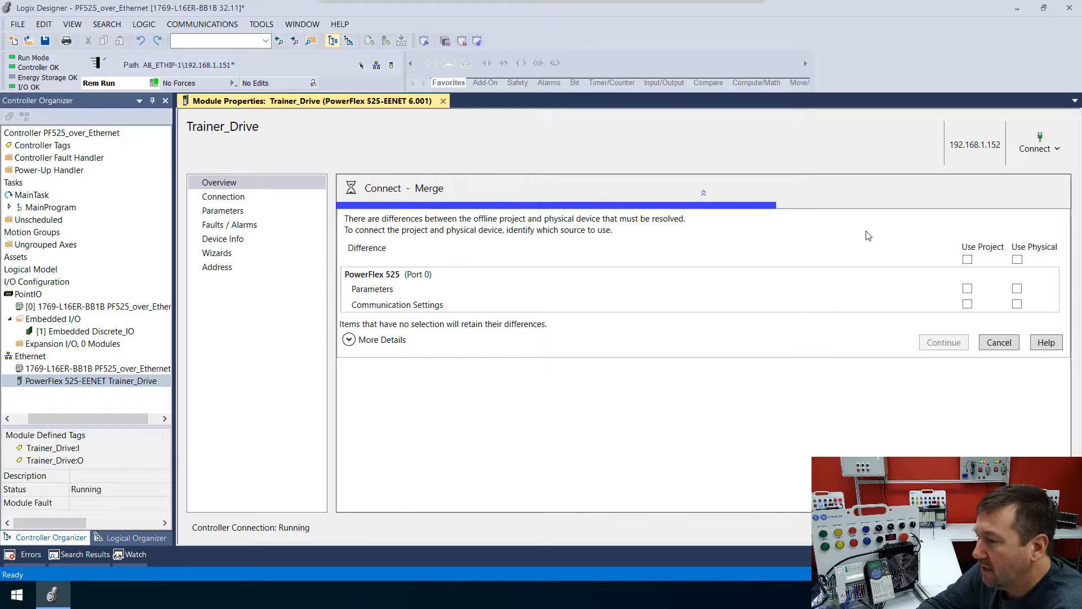
{"action": "mouse_move", "coordinate": [366, 239]}
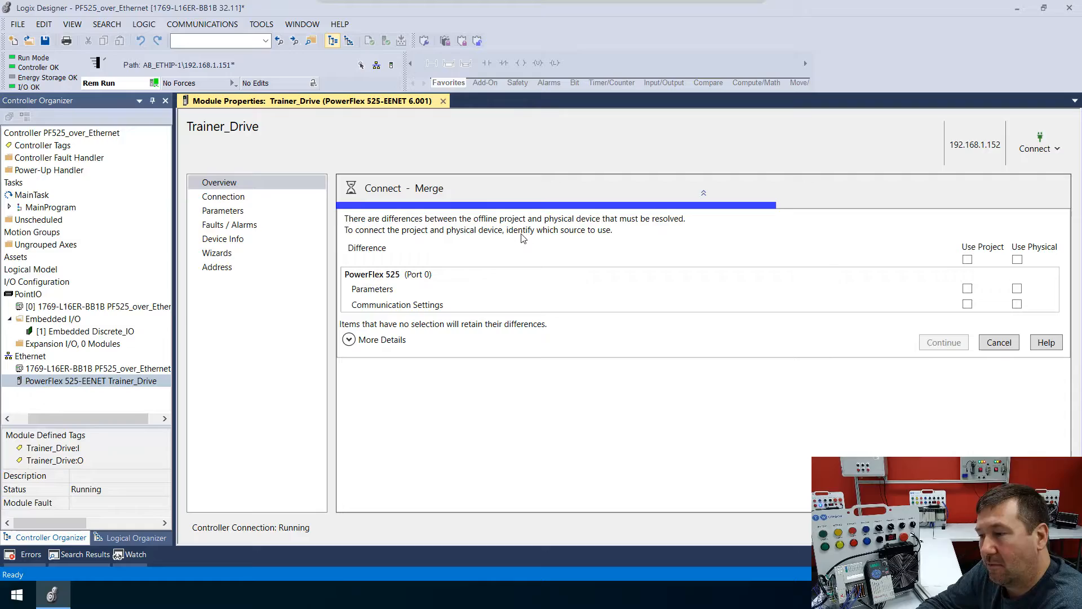
{"action": "mouse_move", "coordinate": [997, 275]}
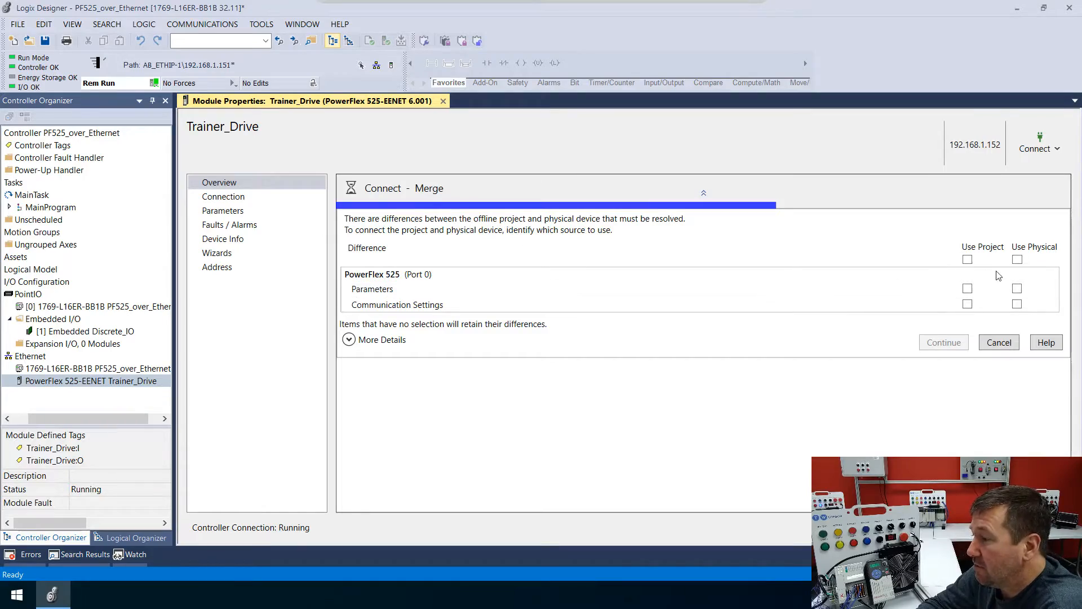
{"action": "left_click", "coordinate": [1016, 259]}
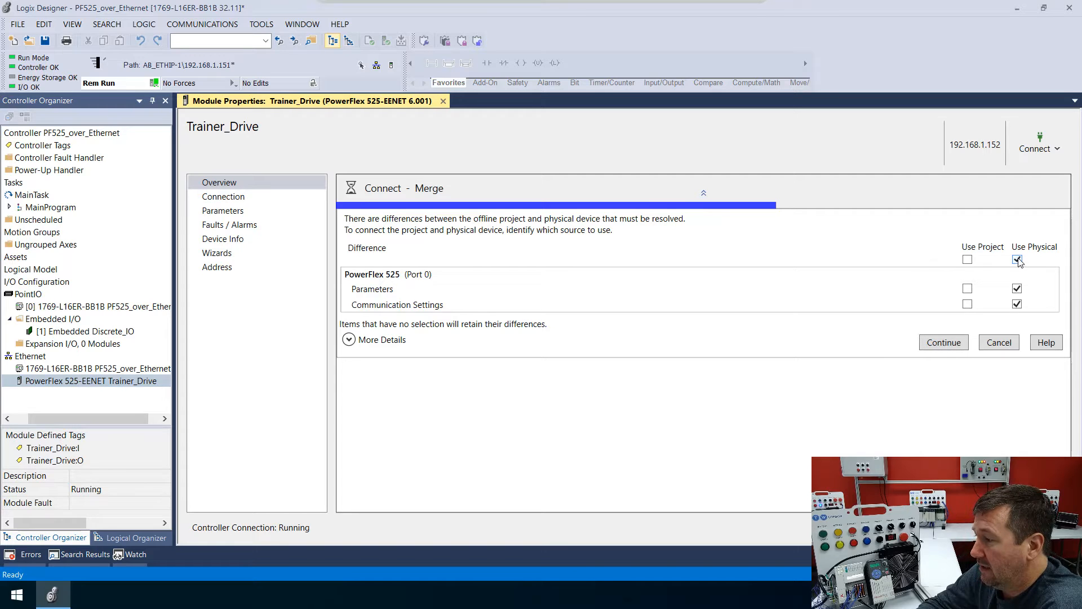
{"action": "left_click", "coordinate": [1018, 258]}
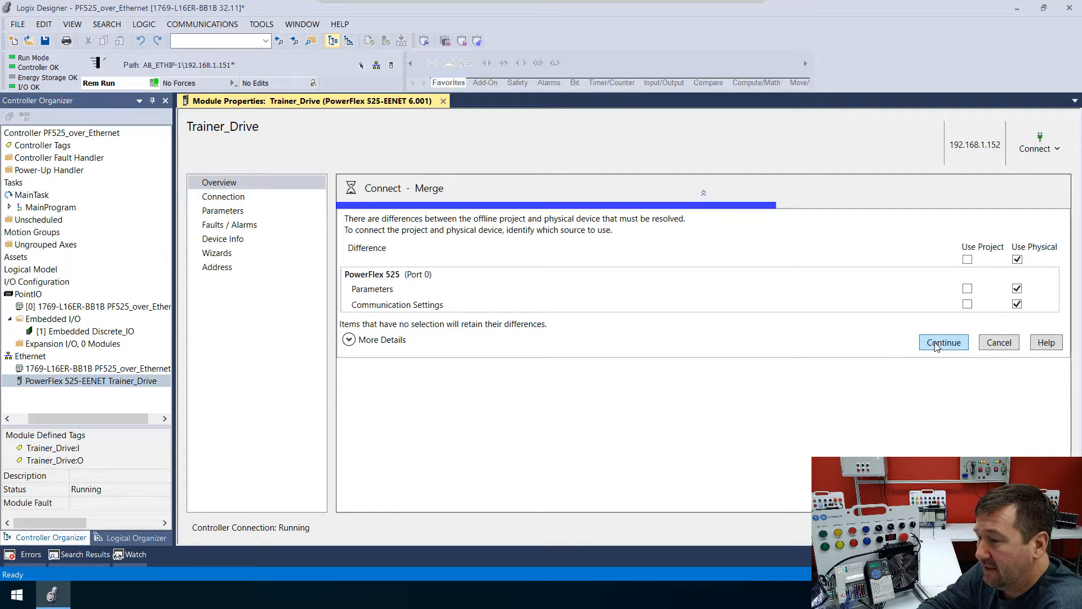
{"action": "left_click", "coordinate": [944, 342]}
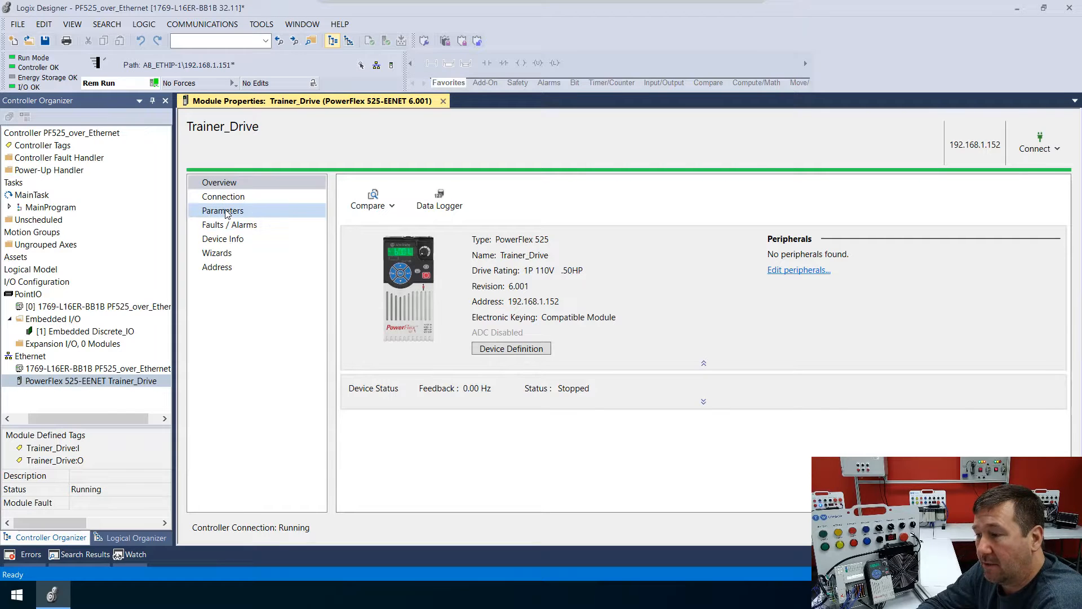
Show Trainer_Drive's Parameters page with live values such as 0.00 Hz and 338 VDC.
{"action": "left_click", "coordinate": [222, 211]}
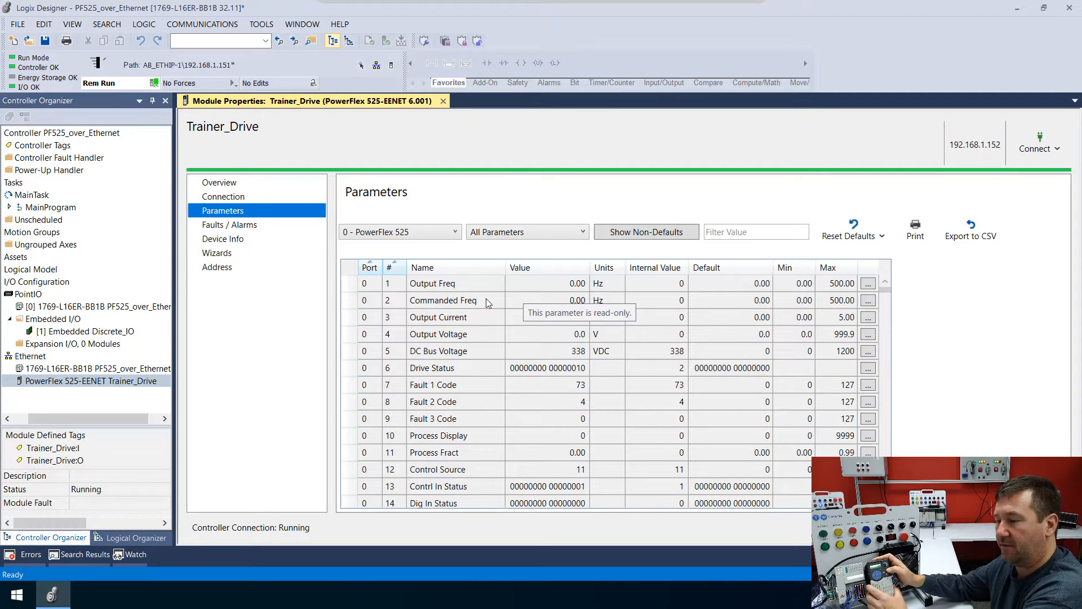
{"action": "mouse_move", "coordinate": [925, 396]}
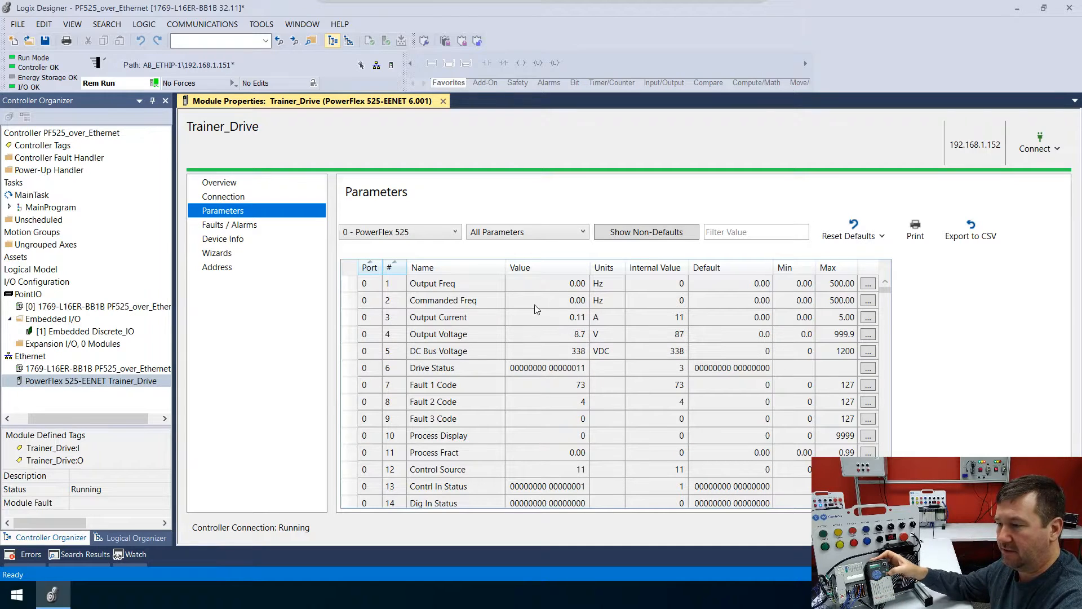
{"action": "mouse_move", "coordinate": [537, 319]}
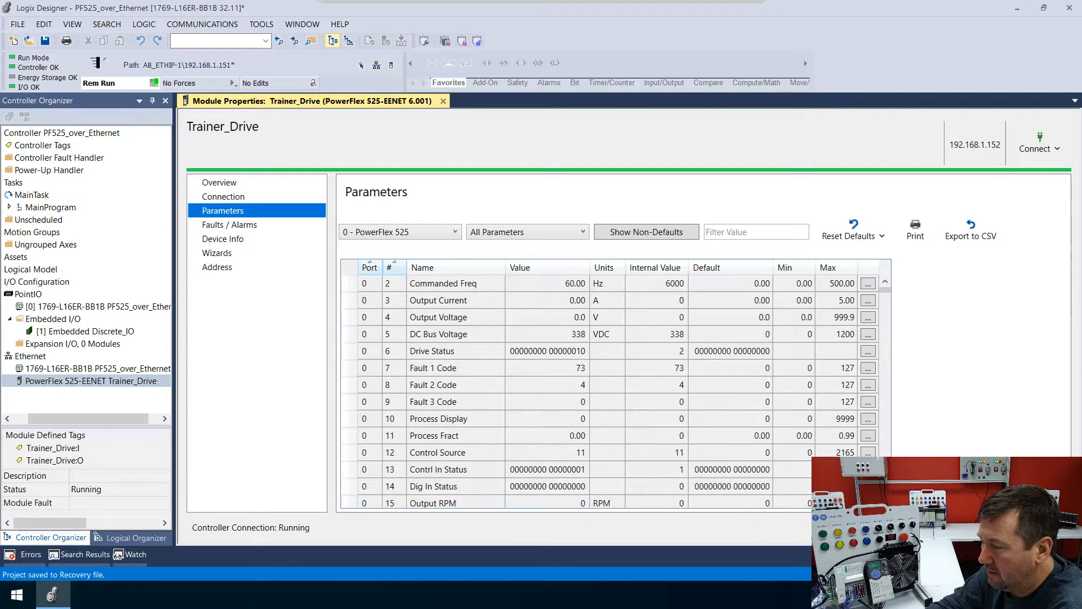
Set parameters 46 Start Source 1 and 47 Speed Reference1 to EtherNet/IP, then close properties.
{"action": "scroll", "scroll_direction": "down", "scroll_amount": 3}
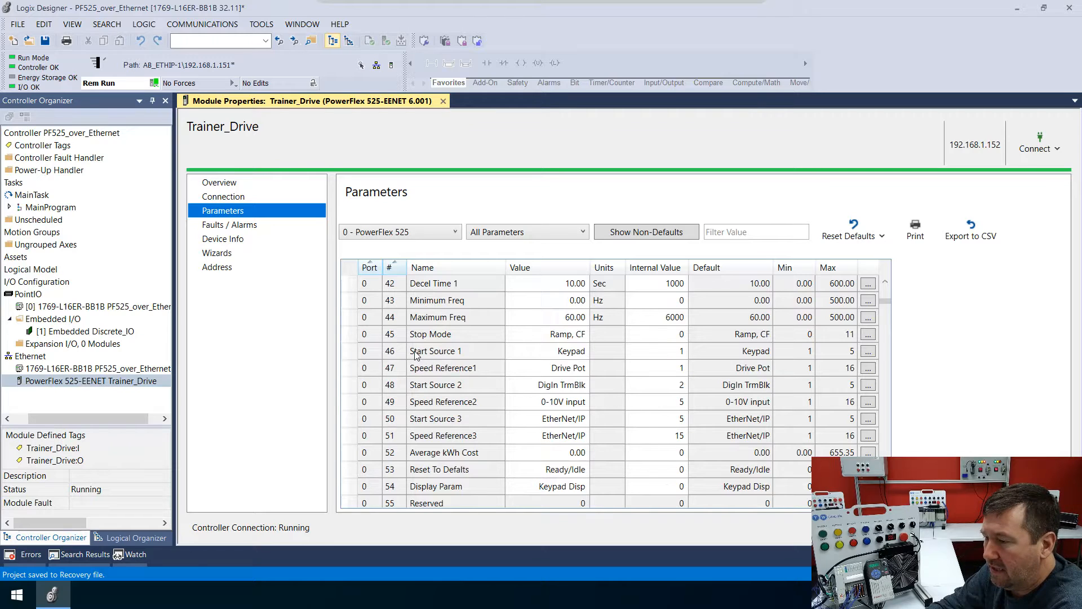
{"action": "mouse_move", "coordinate": [462, 353]}
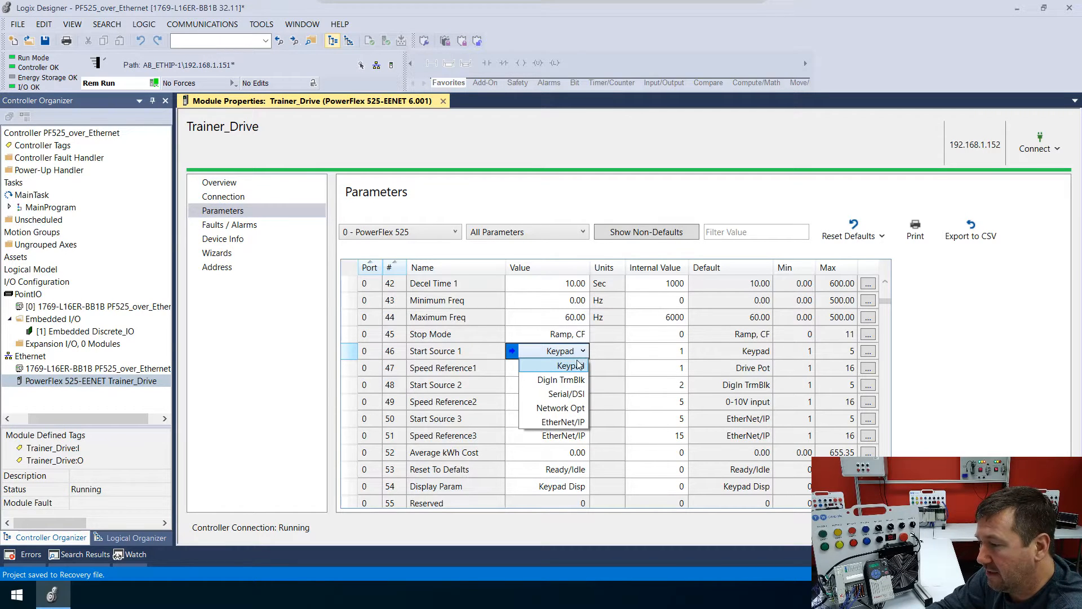
{"action": "mouse_move", "coordinate": [560, 422]}
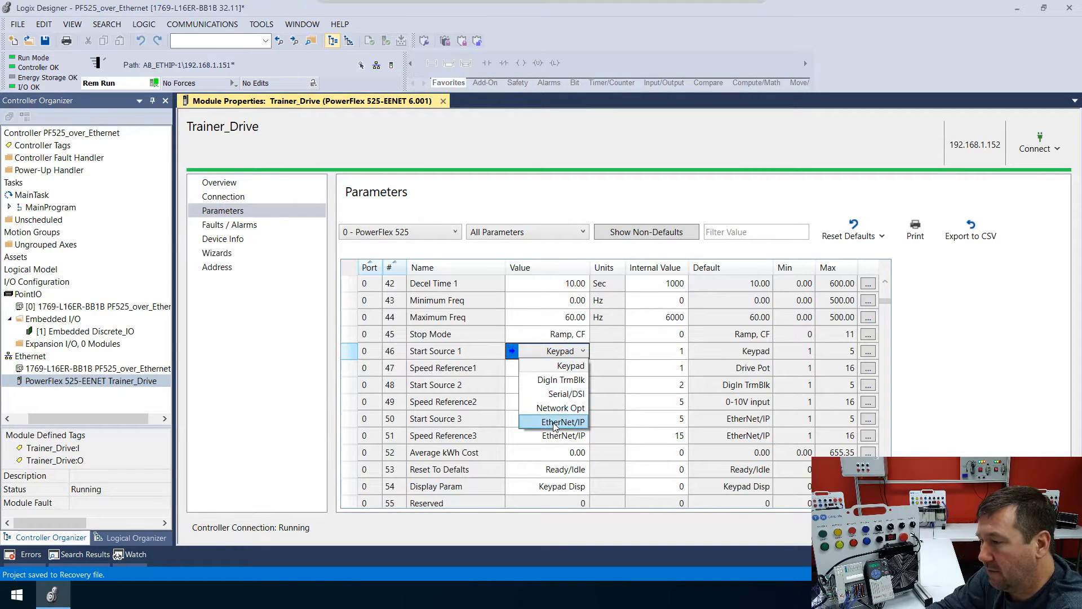
{"action": "left_click", "coordinate": [562, 421]}
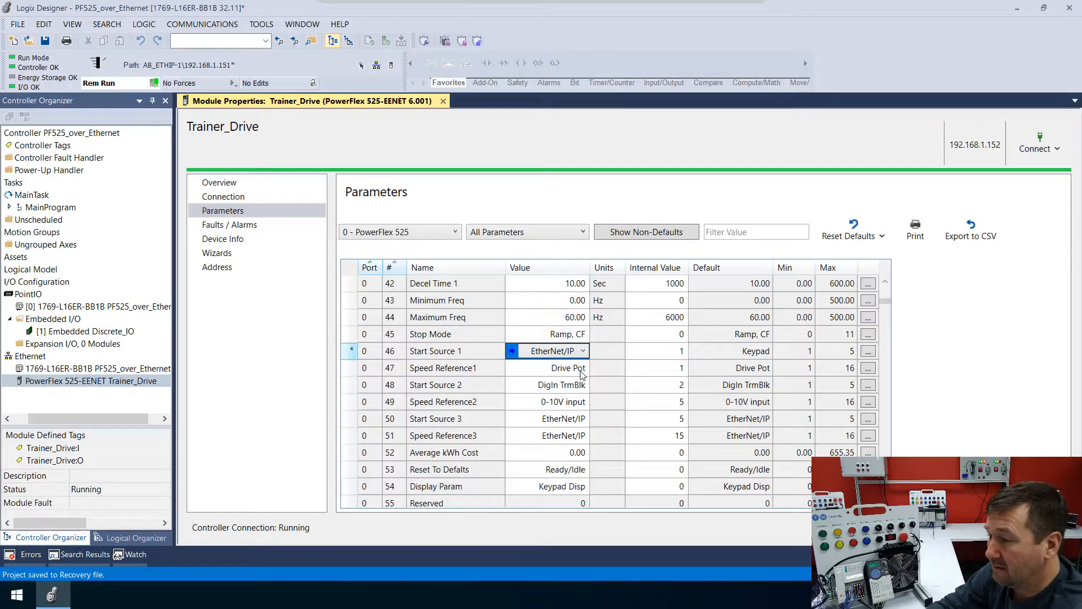
{"action": "left_click", "coordinate": [582, 368]}
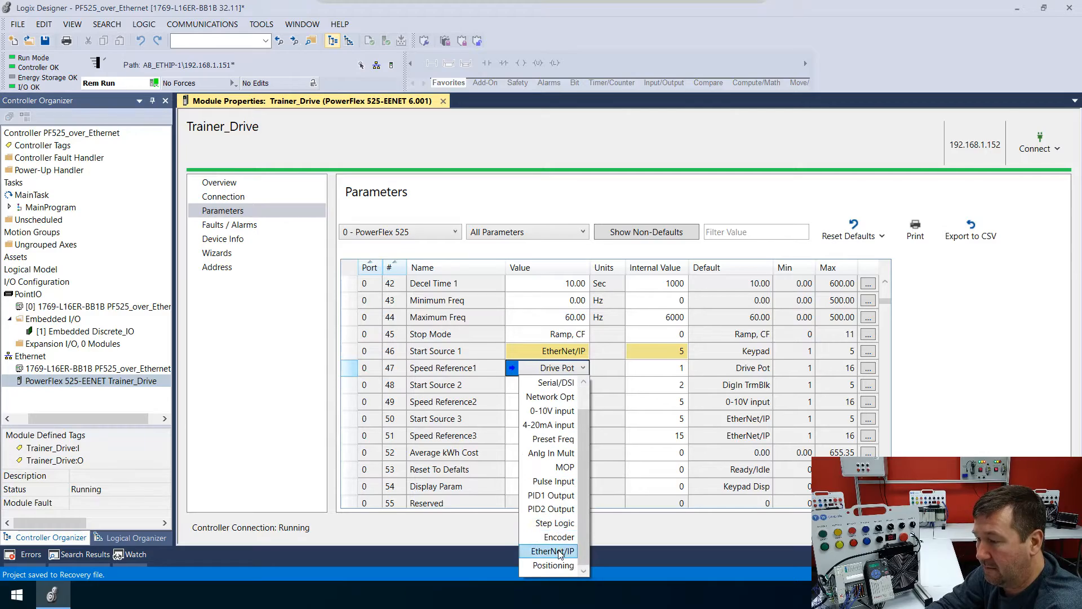
{"action": "left_click", "coordinate": [556, 551]}
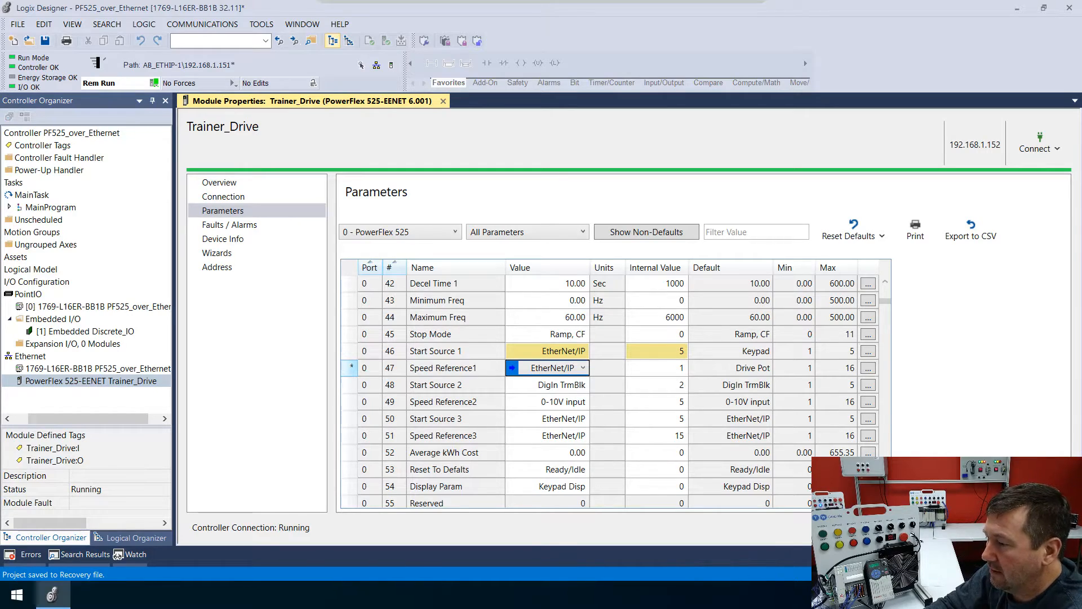
{"action": "left_click", "coordinate": [443, 100]}
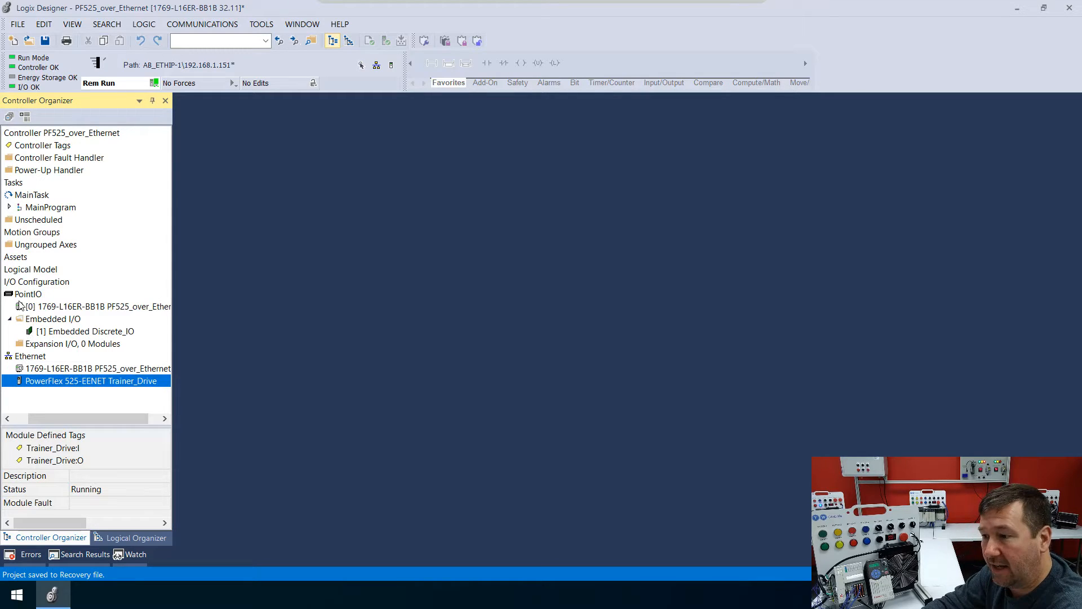
Open the Controller Tags table and briefly expand Trainer_Drive:I to inspect its members.
{"action": "left_click", "coordinate": [43, 145]}
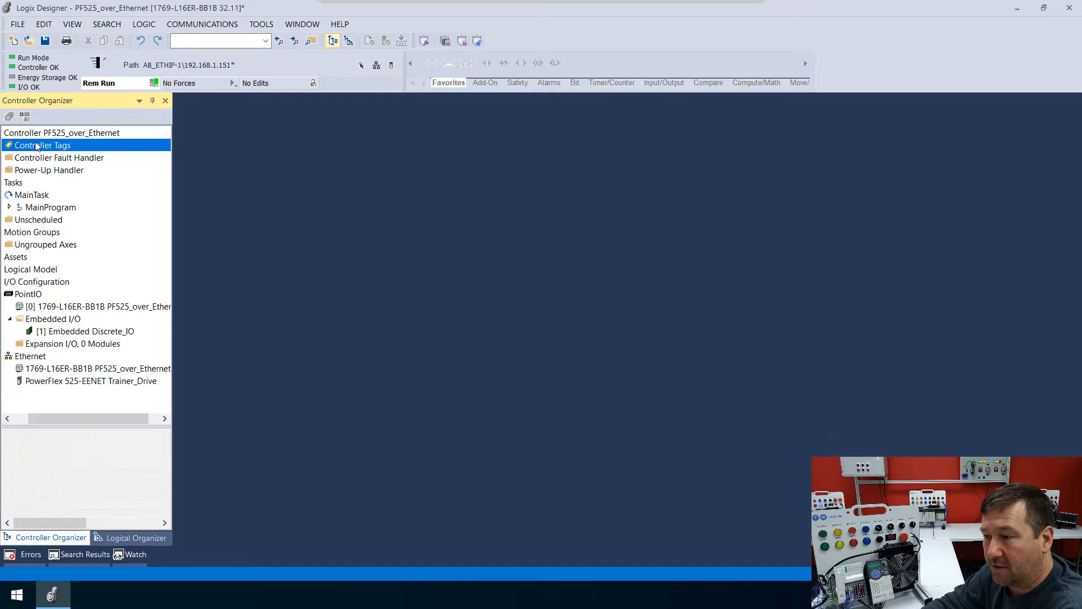
{"action": "double_click", "coordinate": [43, 145]}
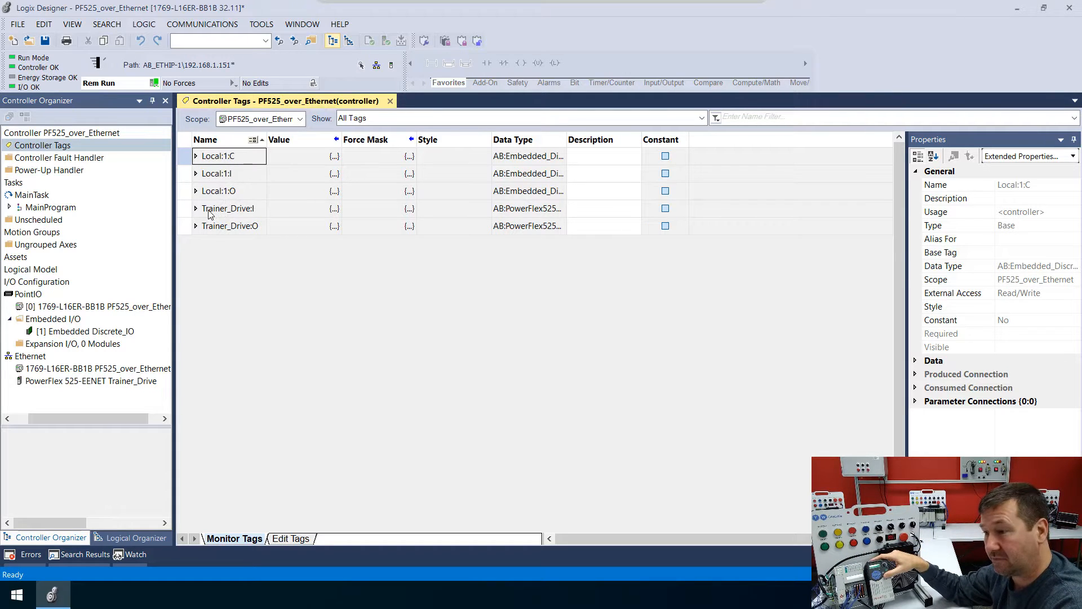
{"action": "left_click", "coordinate": [229, 209]}
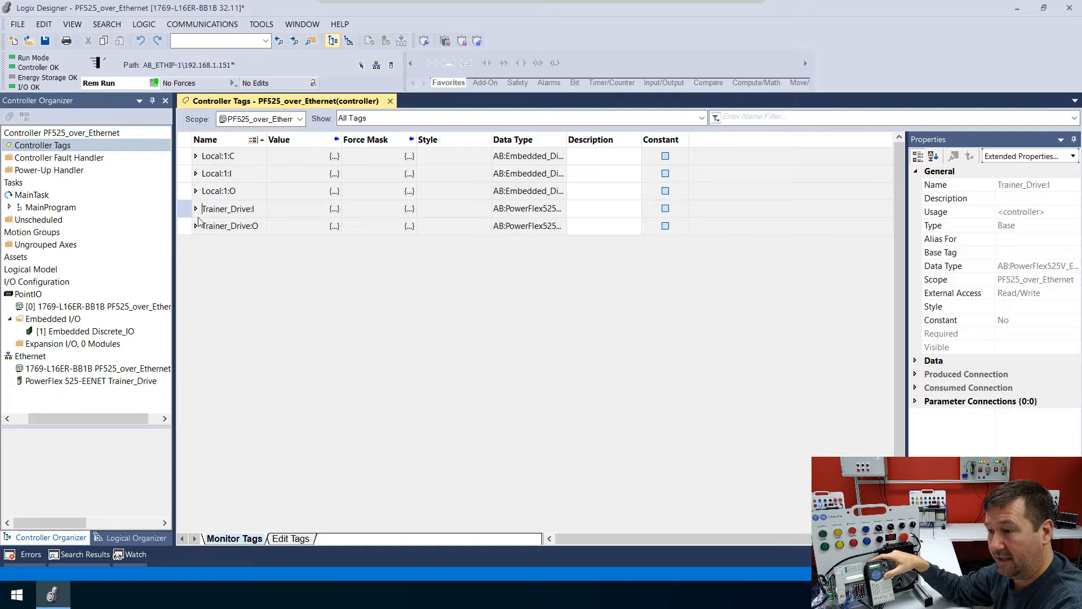
{"action": "left_click", "coordinate": [197, 209]}
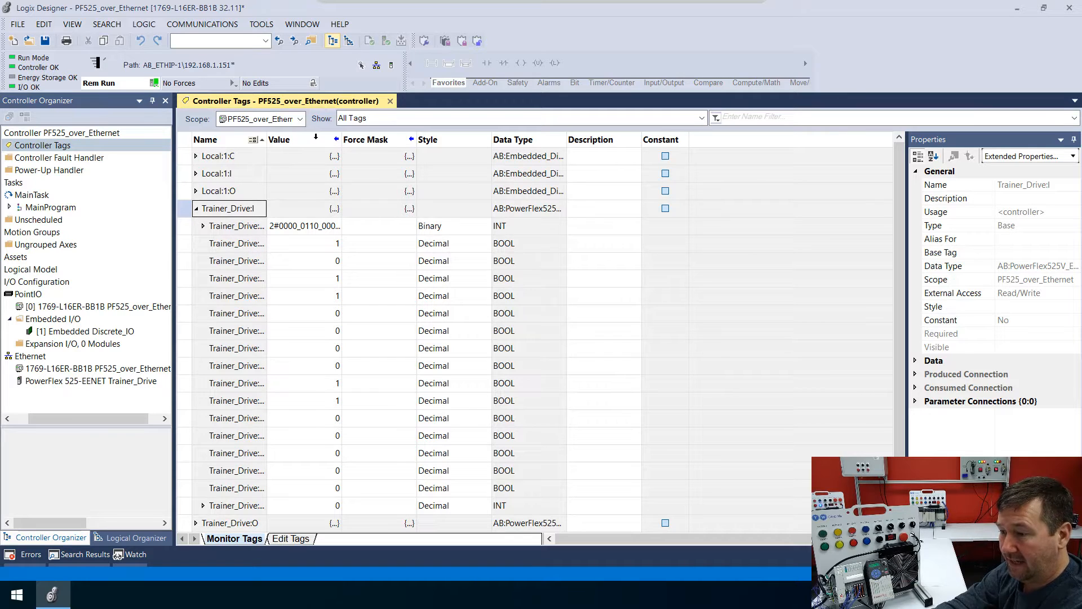
{"action": "left_click", "coordinate": [196, 208]}
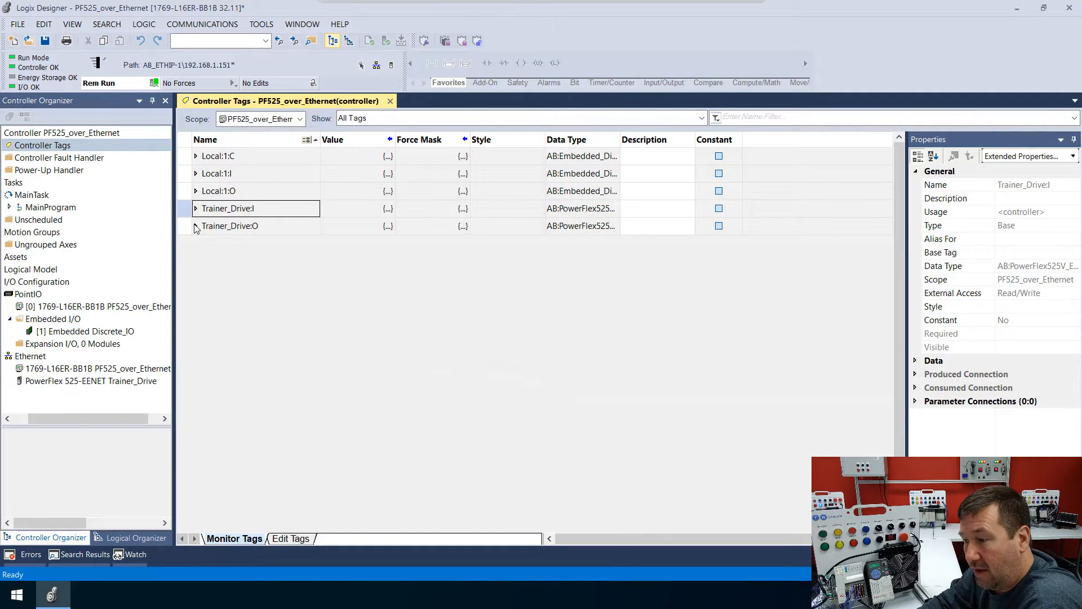
Expand Trainer_Drive:O and toggle its command bit through 1 and 0.
{"action": "left_click", "coordinate": [196, 226]}
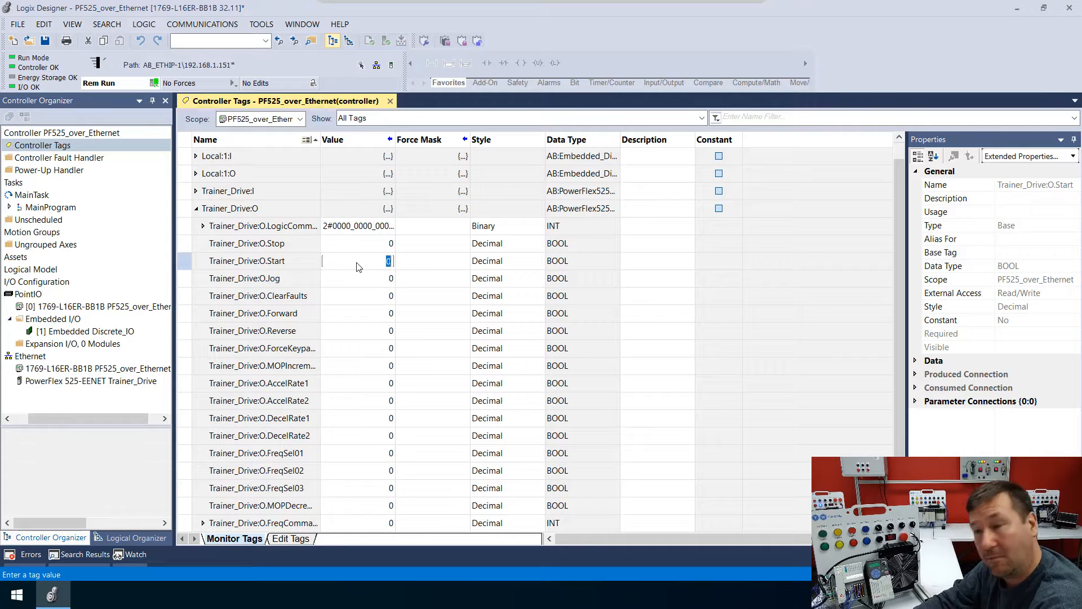
{"action": "type", "text": "1"}
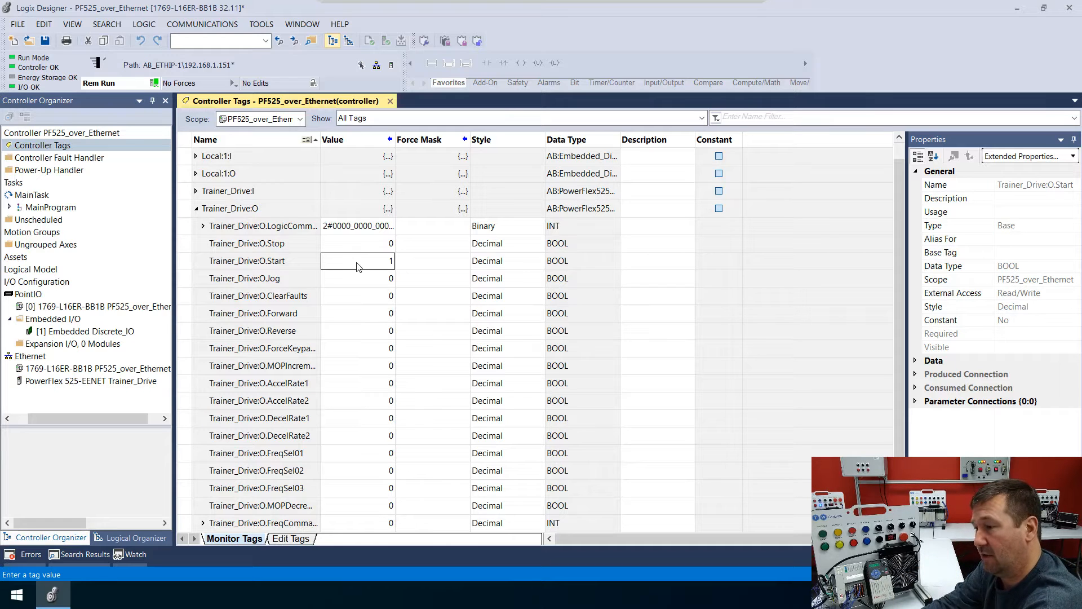
{"action": "type", "text": "0"}
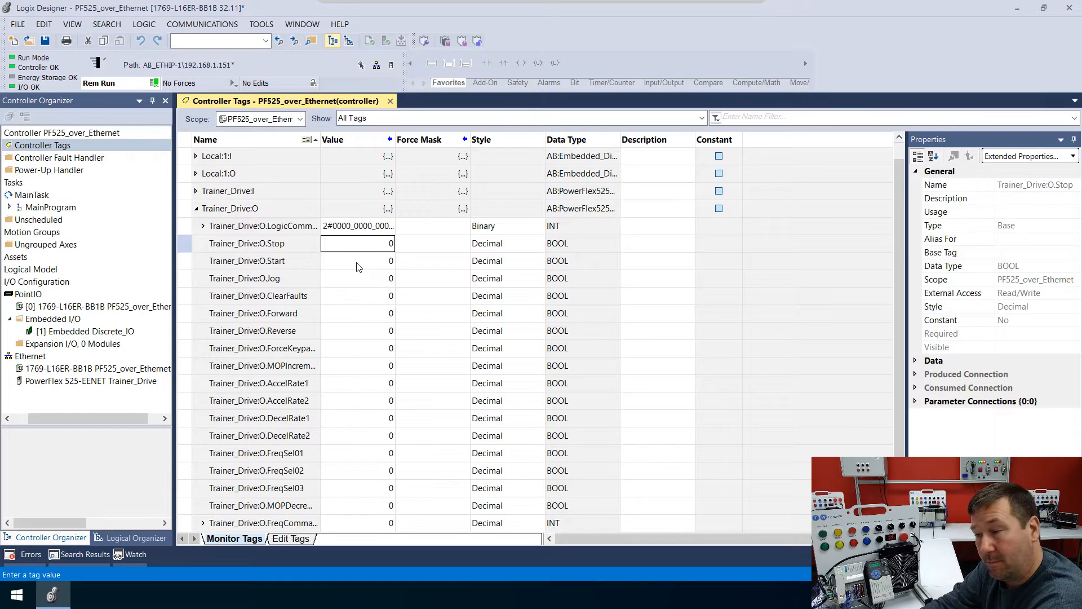
{"action": "type", "text": "1"}
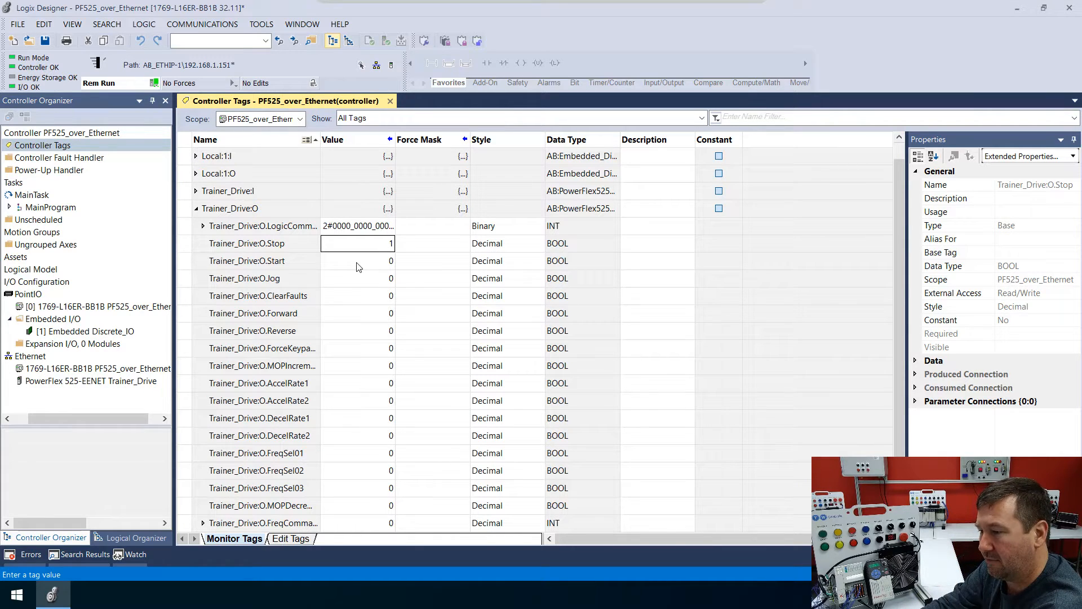
{"action": "type", "text": "0"}
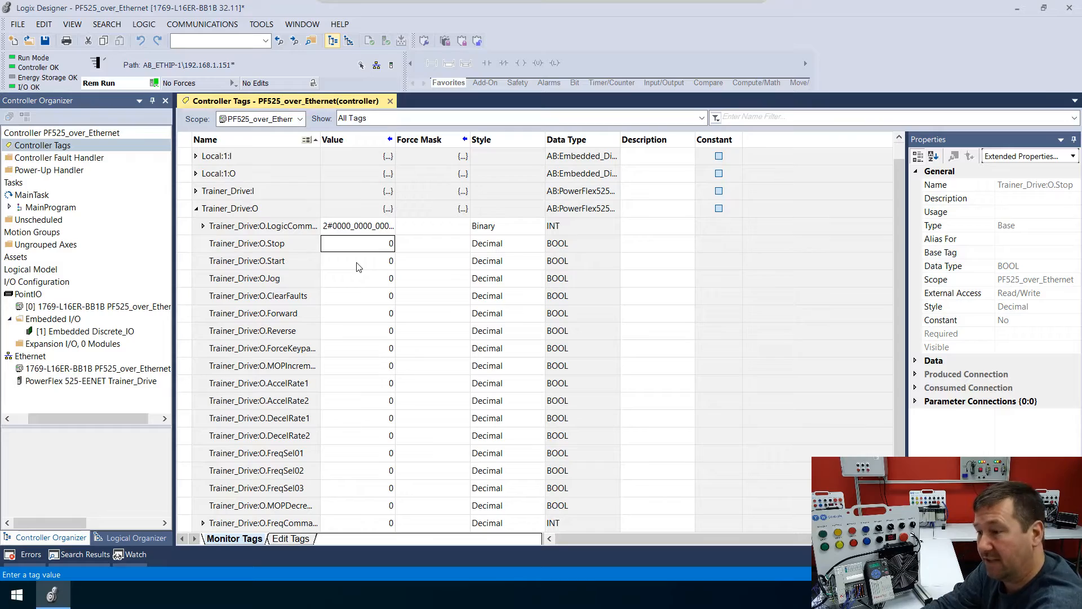
{"action": "mouse_move", "coordinate": [336, 272]}
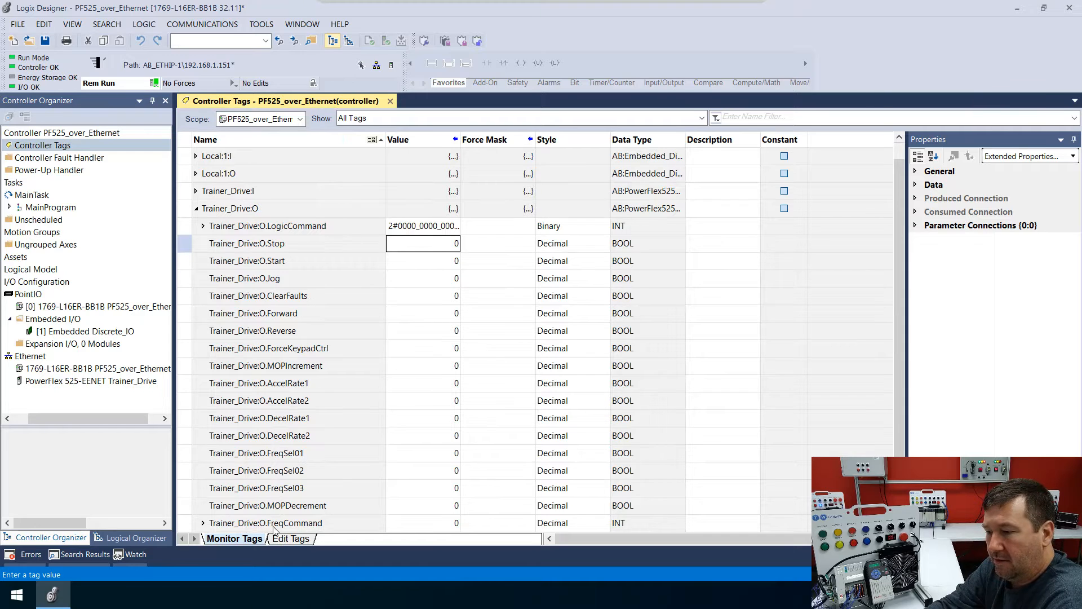
Set Trainer_Drive:O.FreqCommand through 100 and 600 to 2500.
{"action": "left_click", "coordinate": [421, 522]}
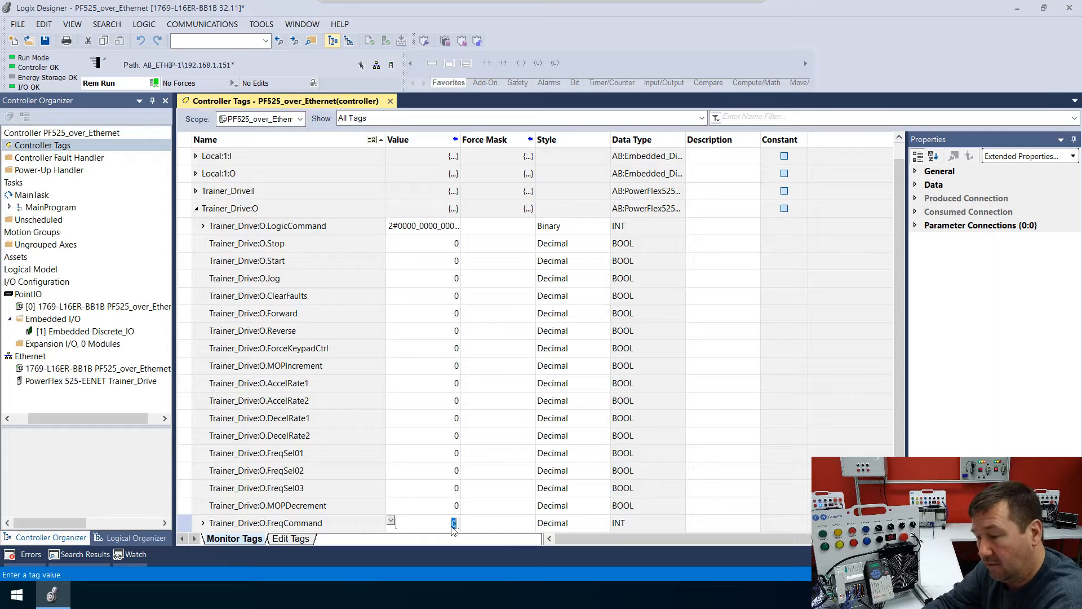
{"action": "type", "text": "100"}
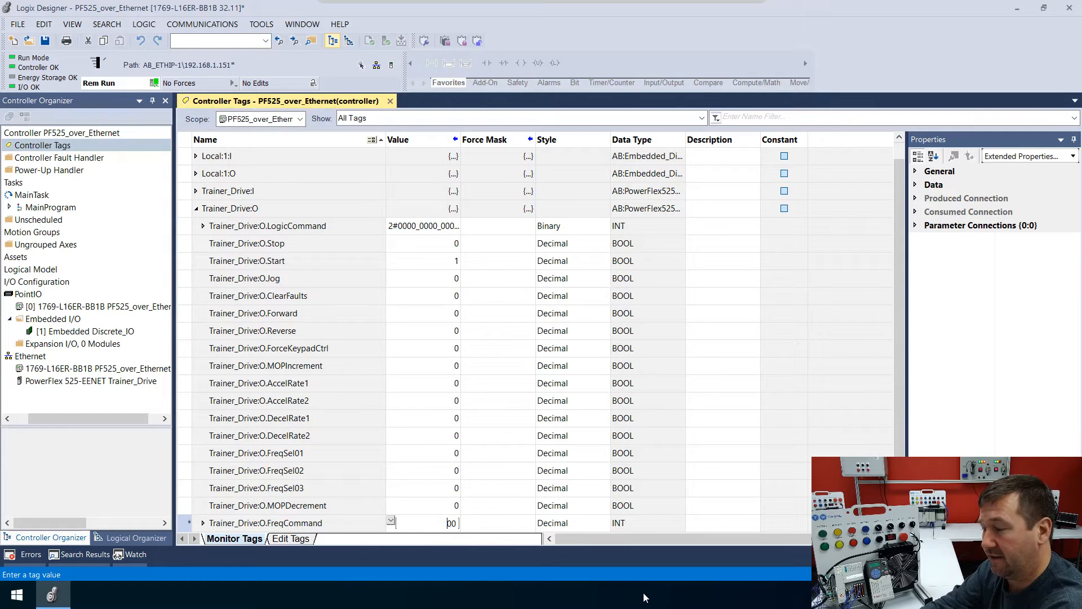
{"action": "type", "text": "6000"}
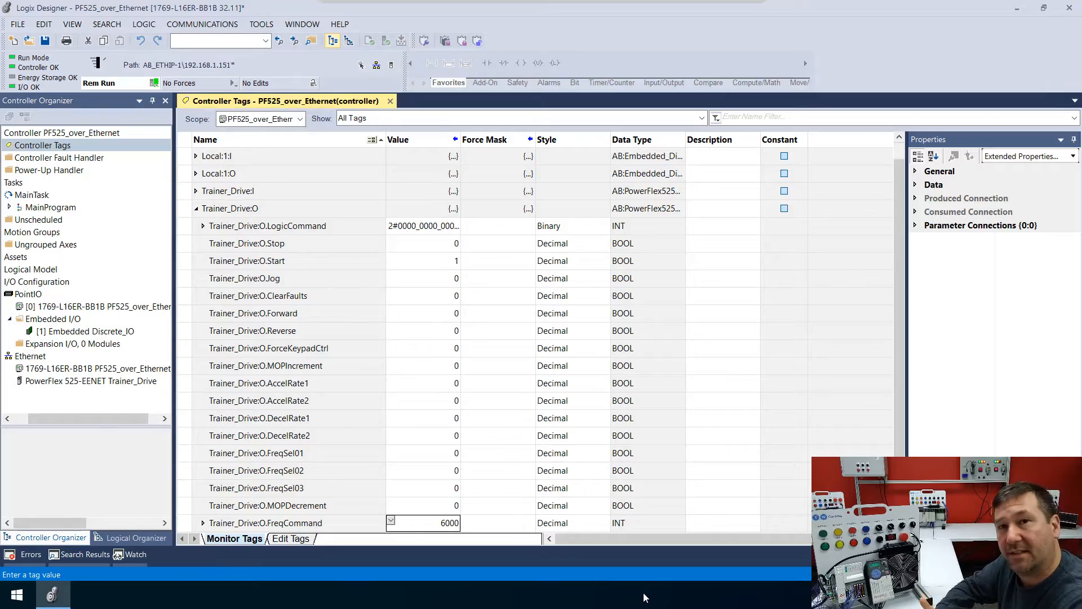
{"action": "type", "text": "2500"}
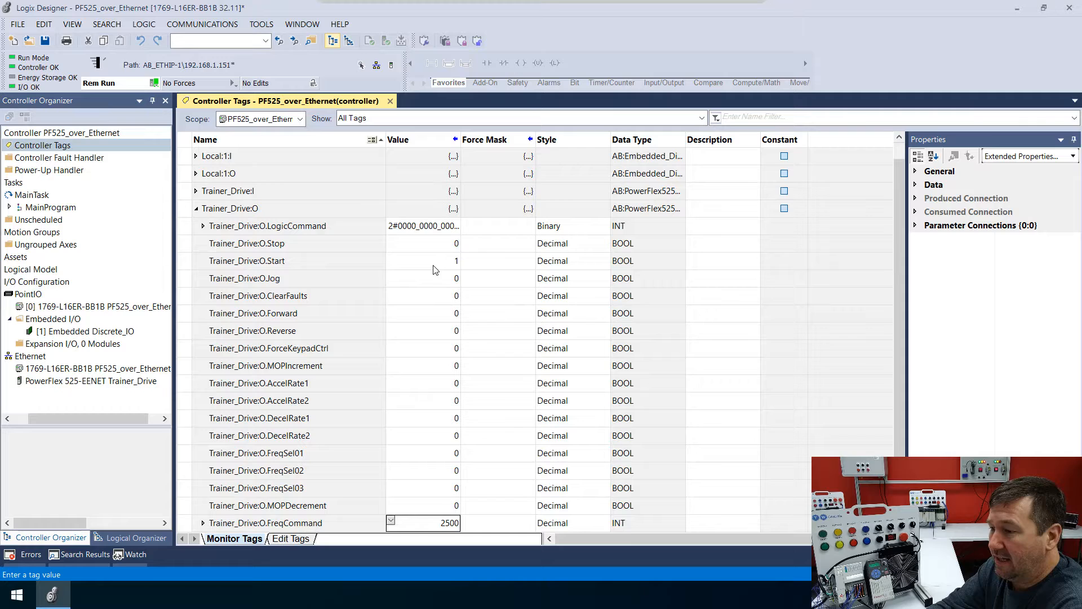
{"action": "left_click", "coordinate": [422, 243]}
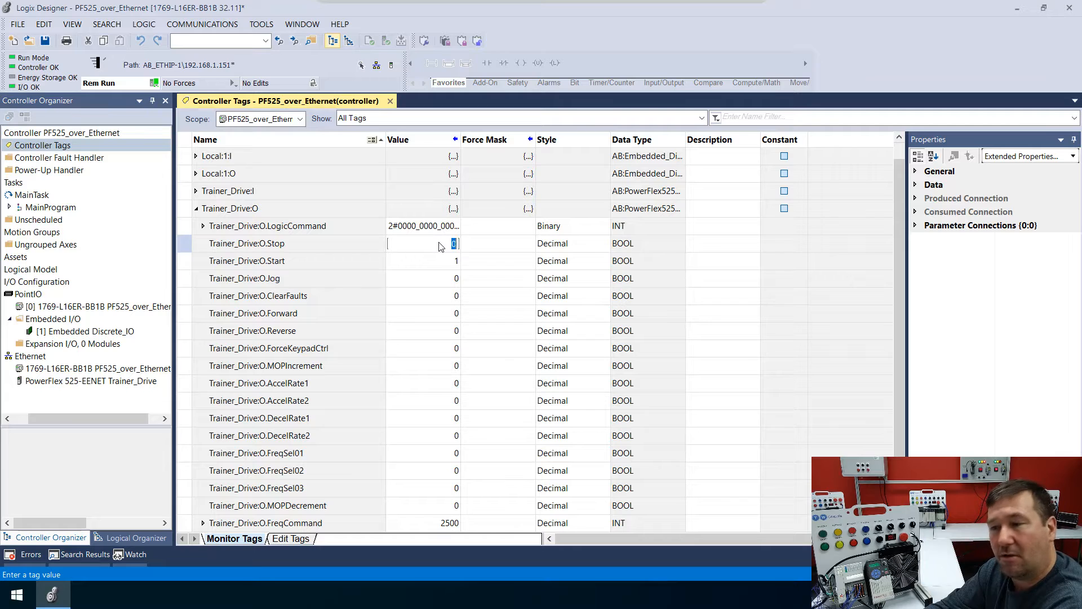
Toggle O.Stop through 1 and 0 and O.Start through 0, 1, 0, leaving both at 0.
{"action": "type", "text": "1"}
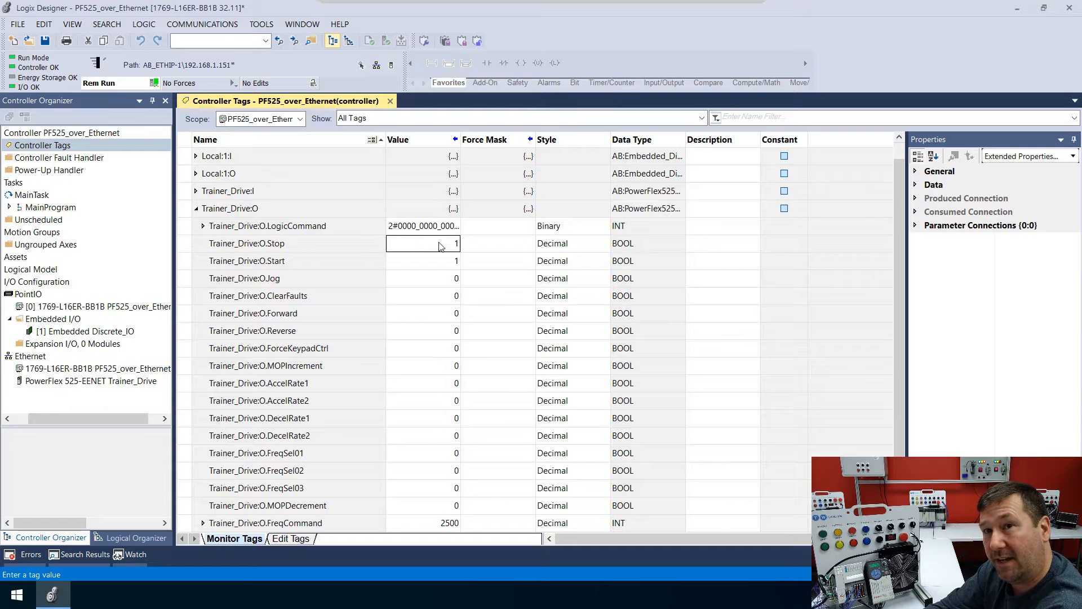
{"action": "type", "text": "0"}
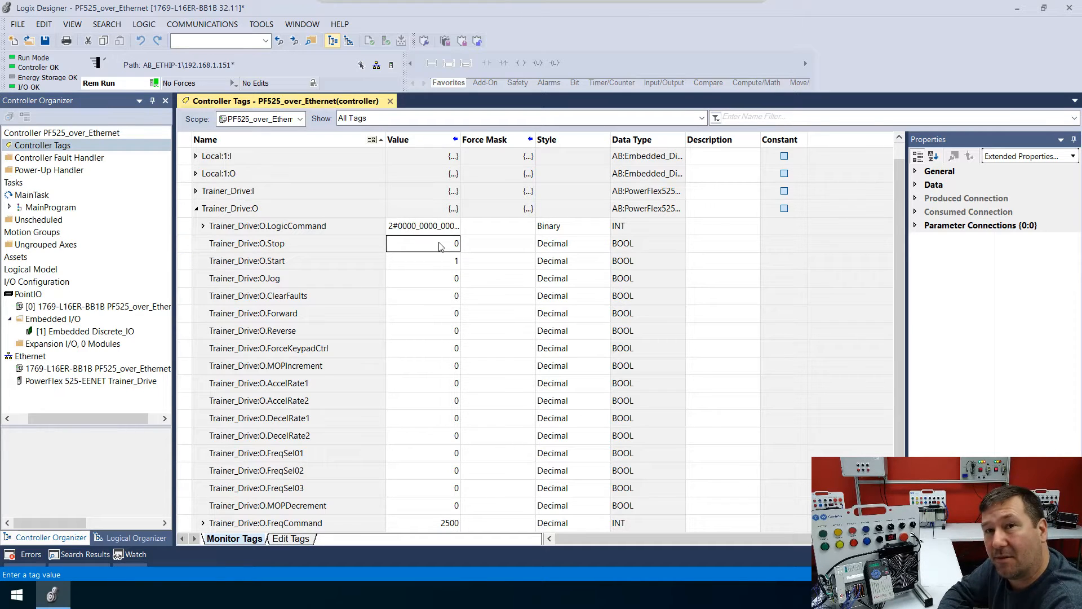
{"action": "left_click", "coordinate": [422, 261]}
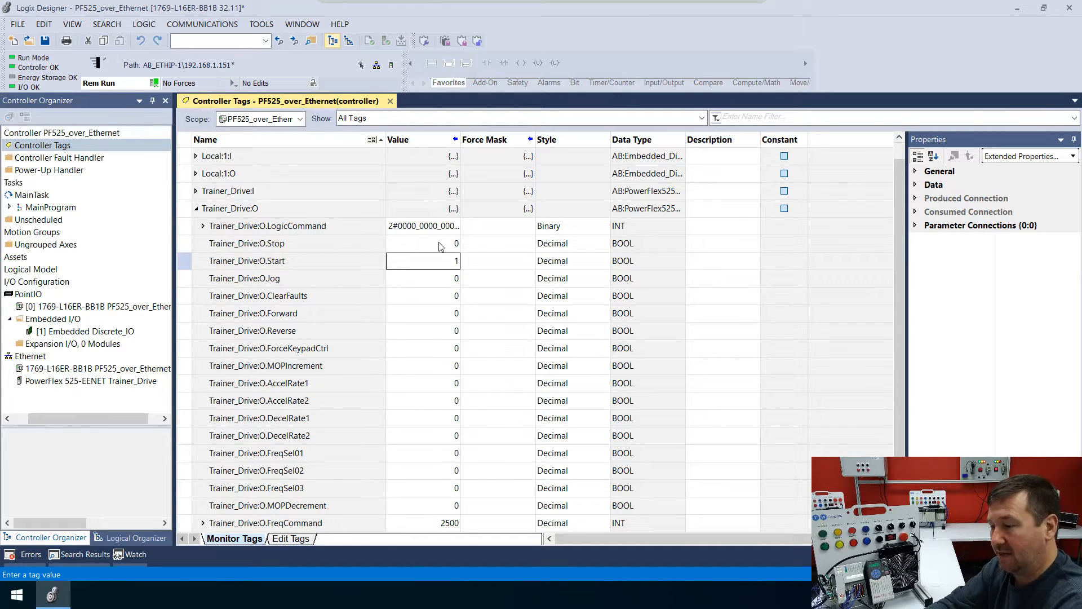
{"action": "type", "text": "0"}
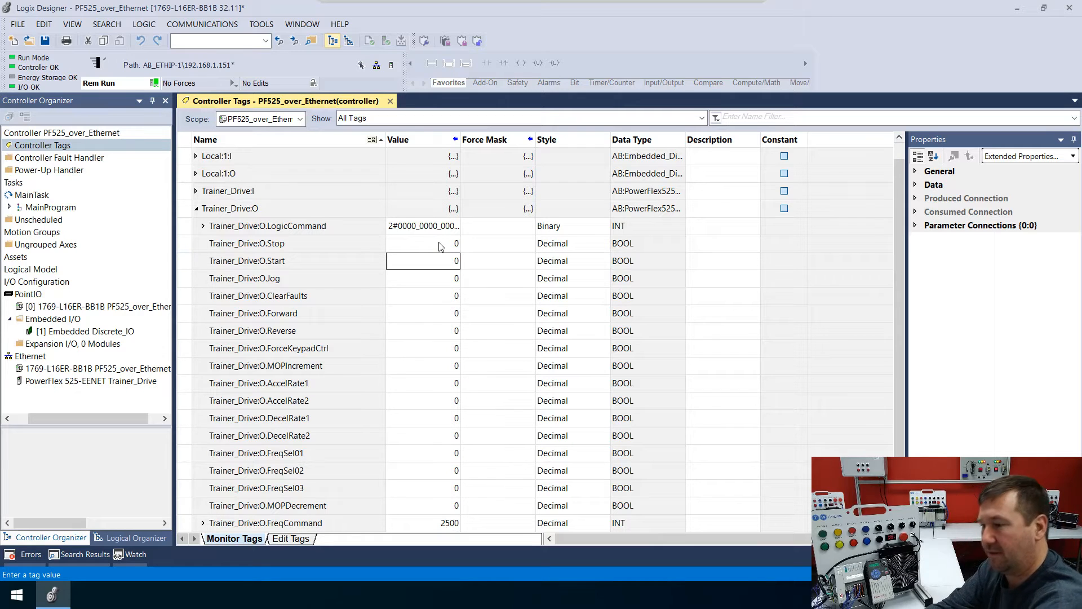
{"action": "type", "text": "1"}
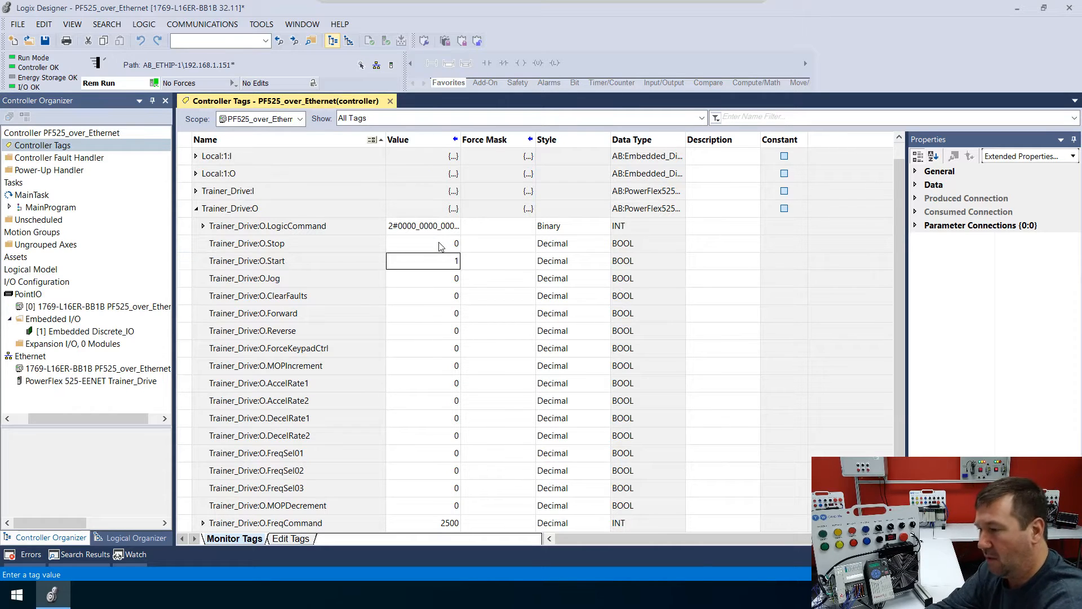
{"action": "type", "text": "0"}
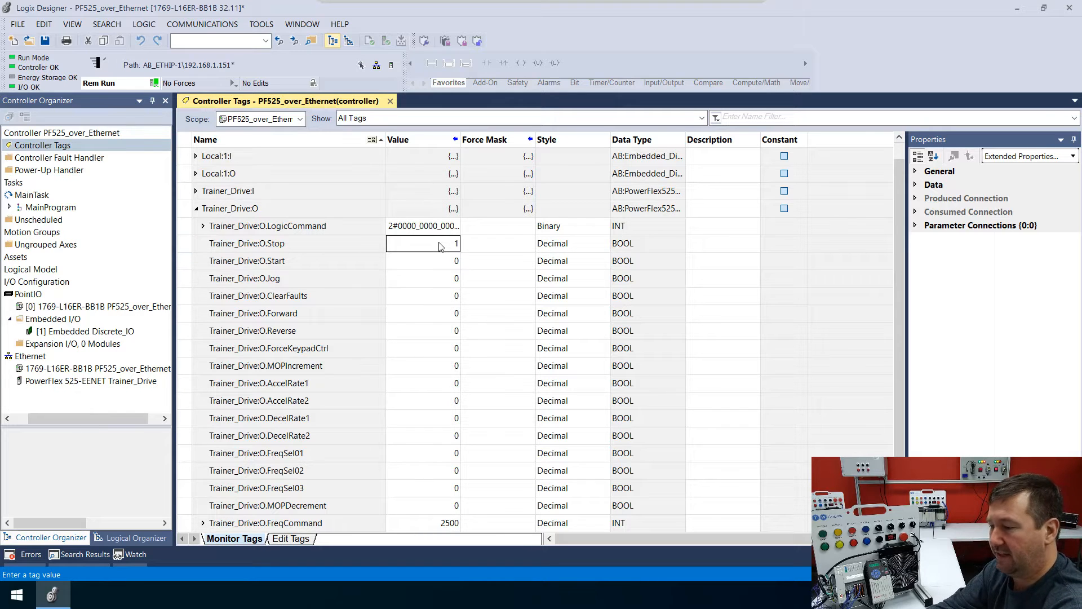
{"action": "type", "text": "0"}
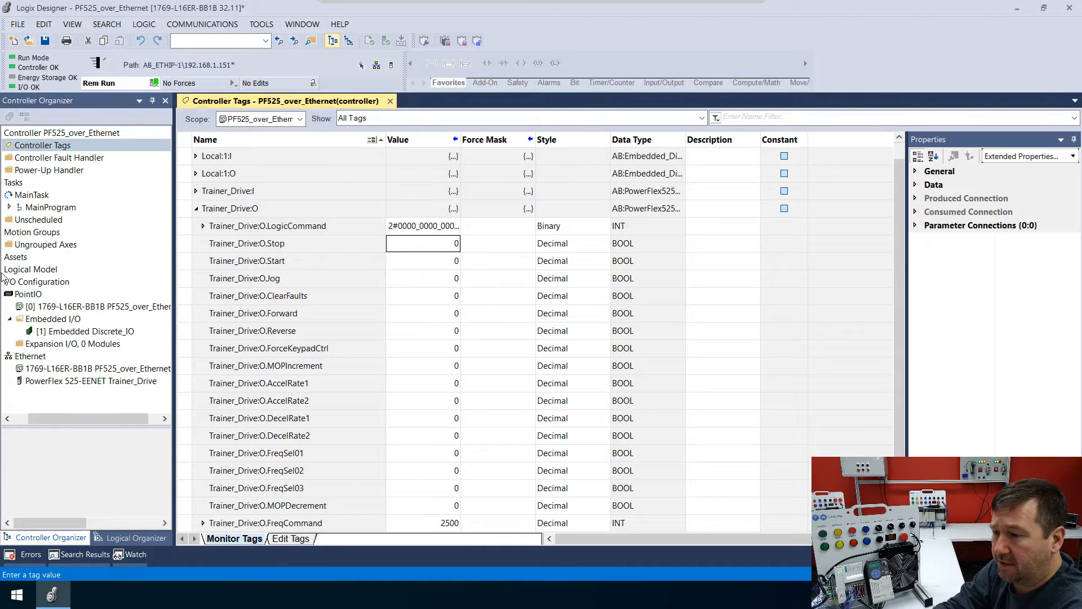
Open MainRoutine and assign Trainer_Drive:O.Start to the rung 0 output coil.
{"action": "left_click", "coordinate": [10, 207]}
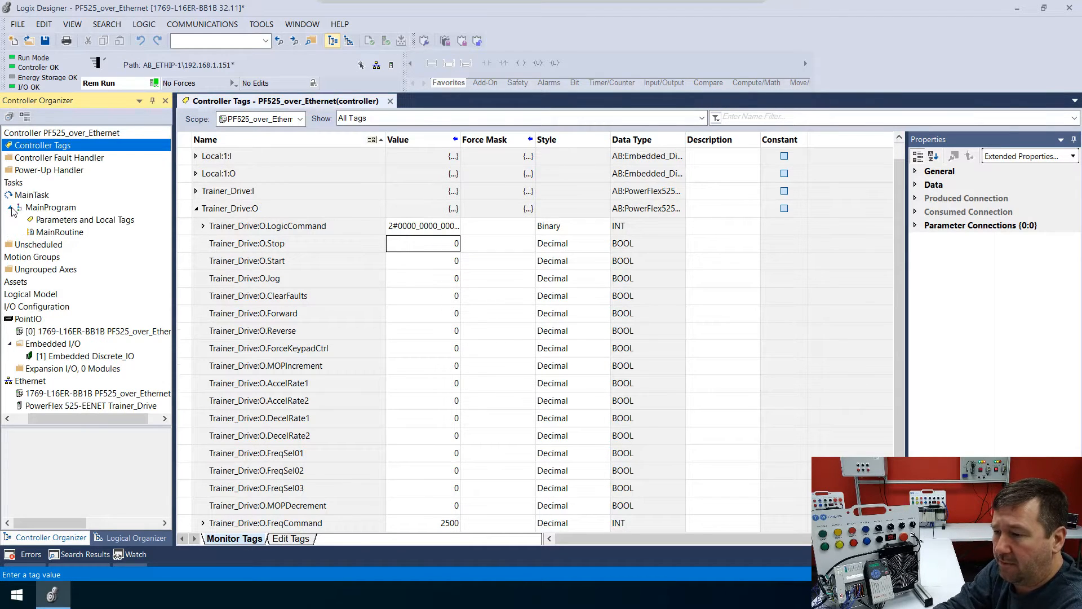
{"action": "double_click", "coordinate": [59, 232]}
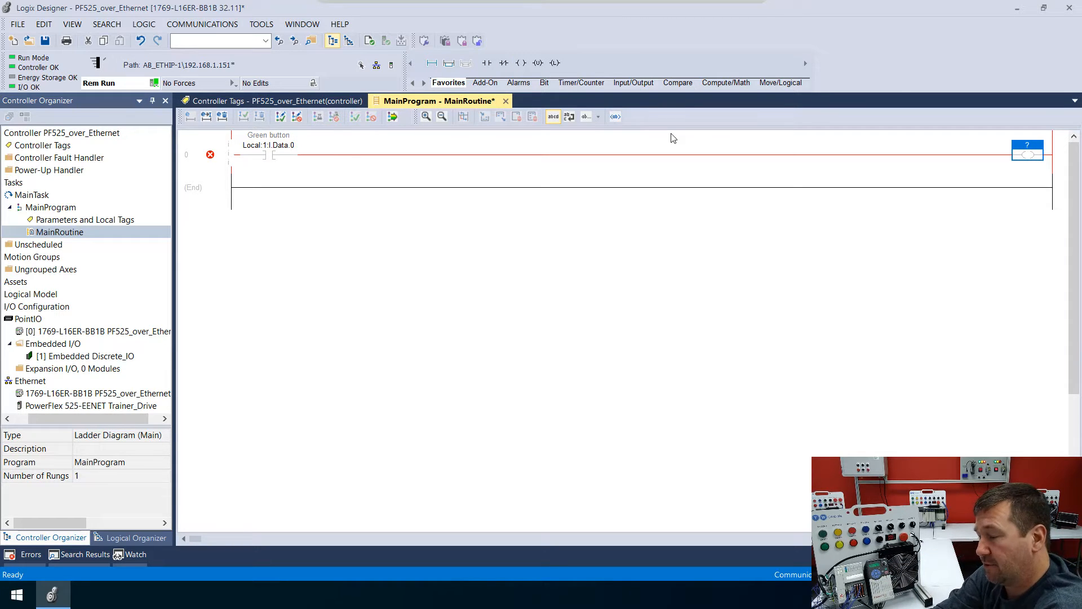
{"action": "left_click", "coordinate": [1027, 149]}
{"action": "type", "text": "trainer_Drive:o."}
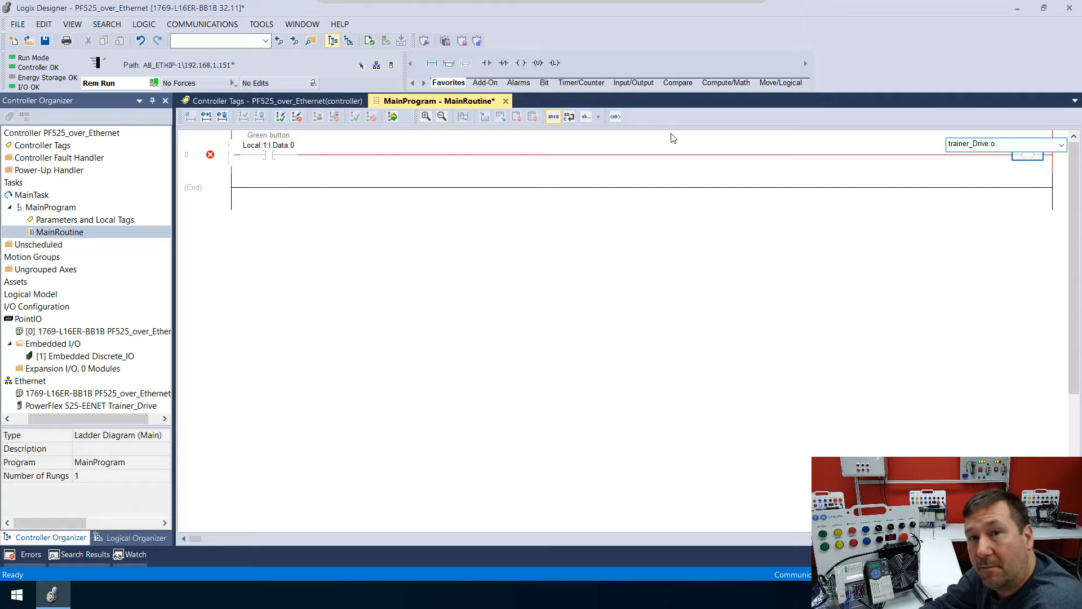
{"action": "type", "text": "start"}
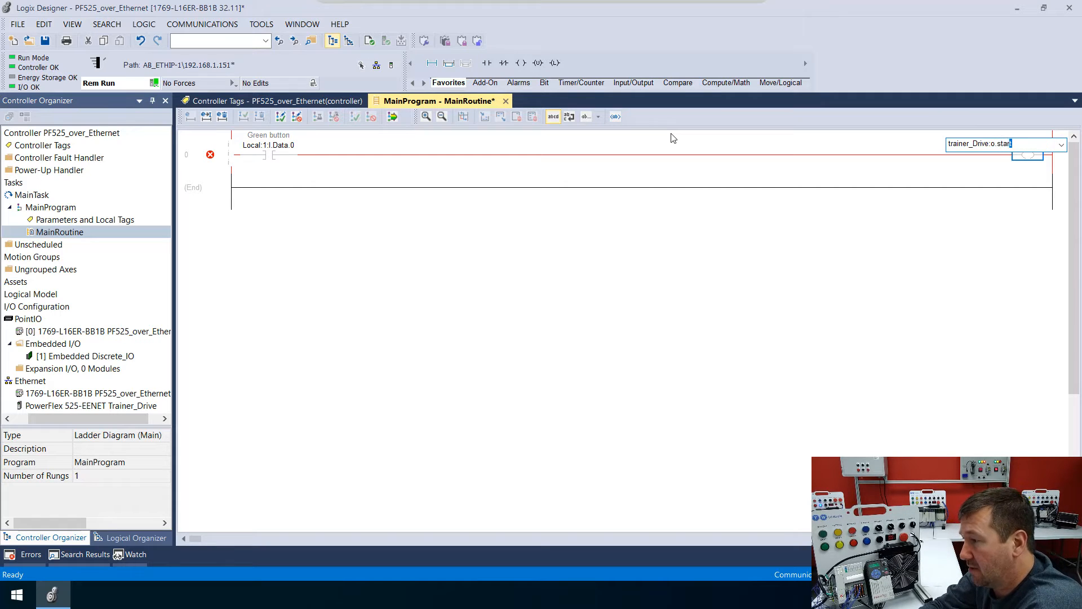
{"action": "key", "text": "enter"}
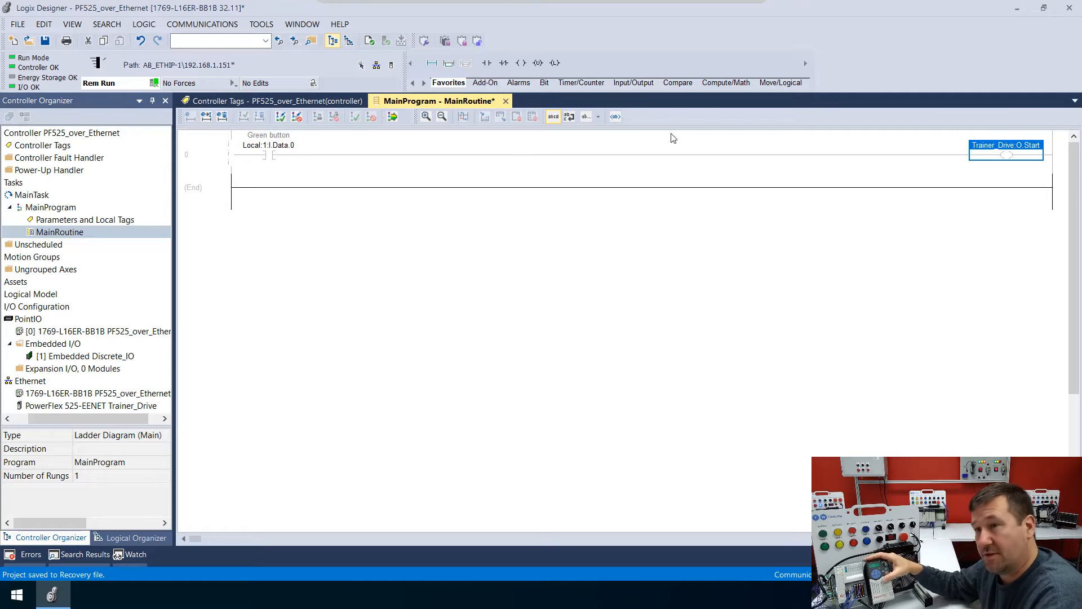
{"action": "mouse_move", "coordinate": [933, 174]}
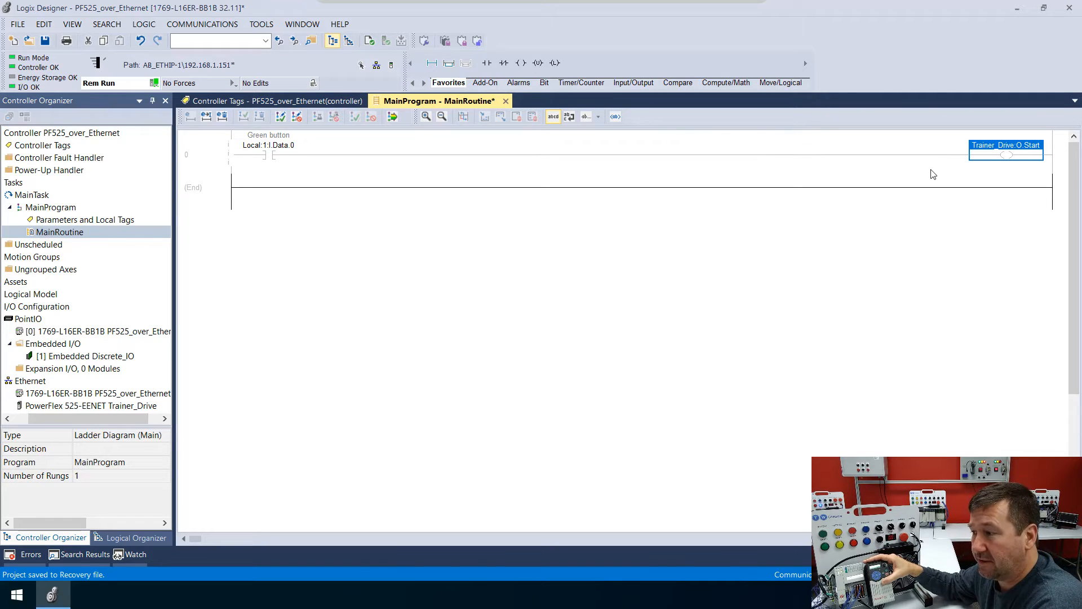
{"action": "mouse_move", "coordinate": [1006, 145]}
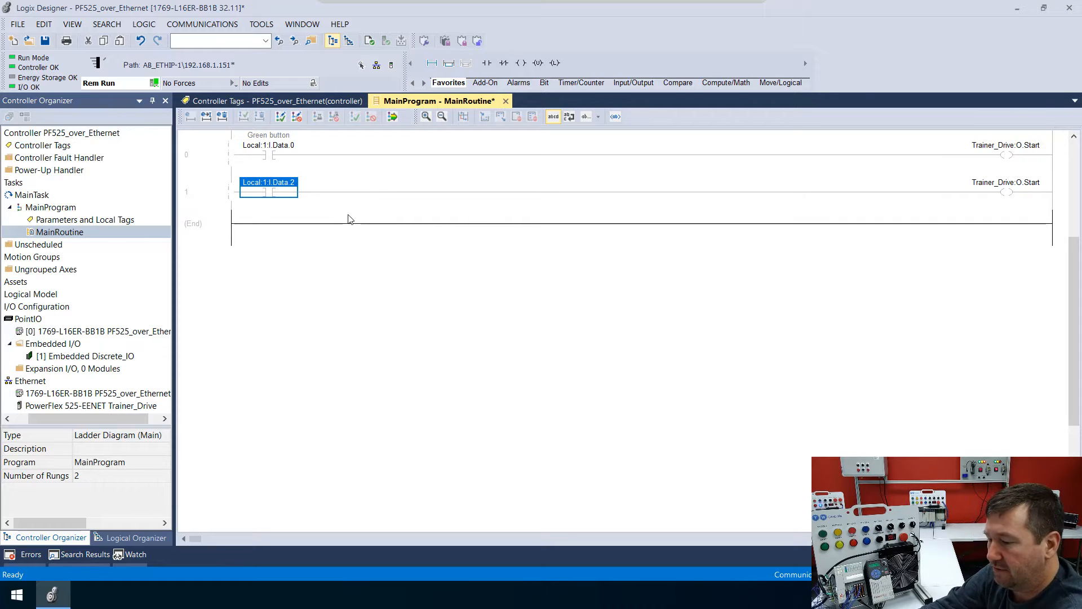
Describe the Data.2 contact as 'Red button' and accept the rung edits.
{"action": "double_click", "coordinate": [268, 182]}
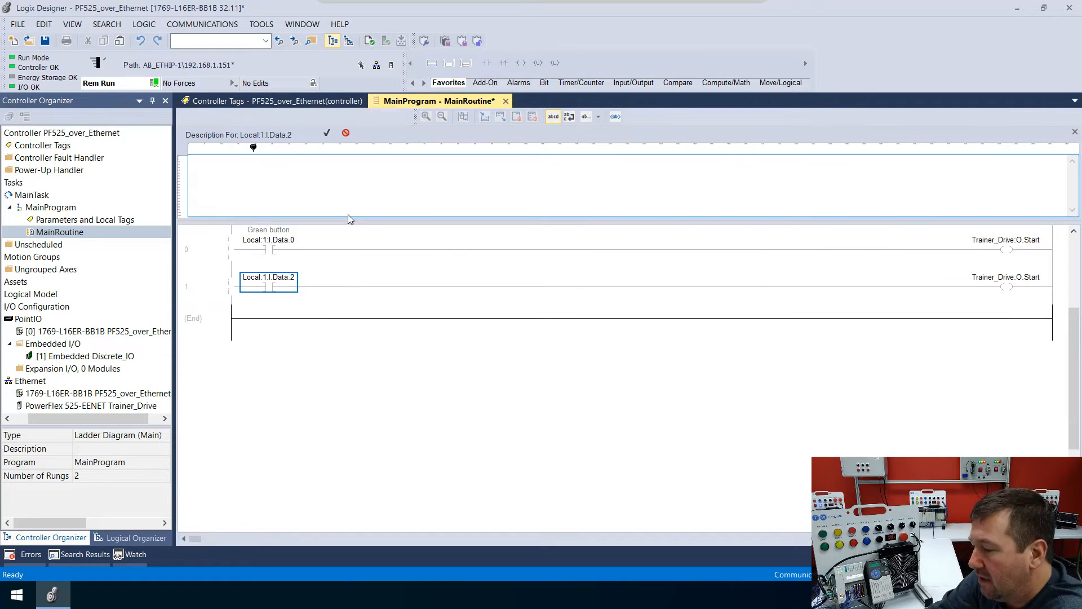
{"action": "type", "text": "Red button"}
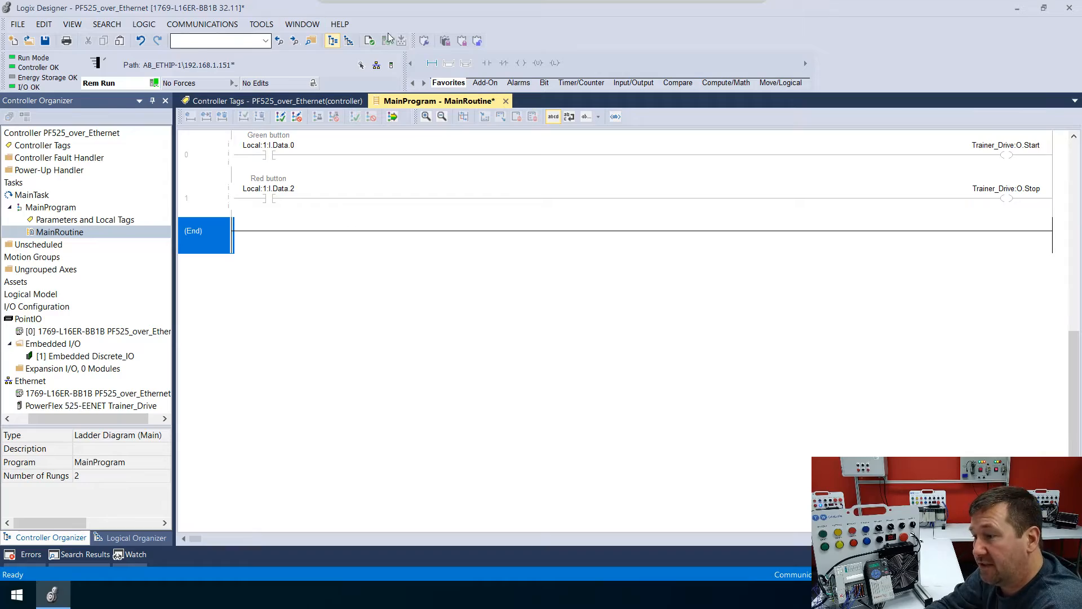
{"action": "left_click", "coordinate": [394, 116]}
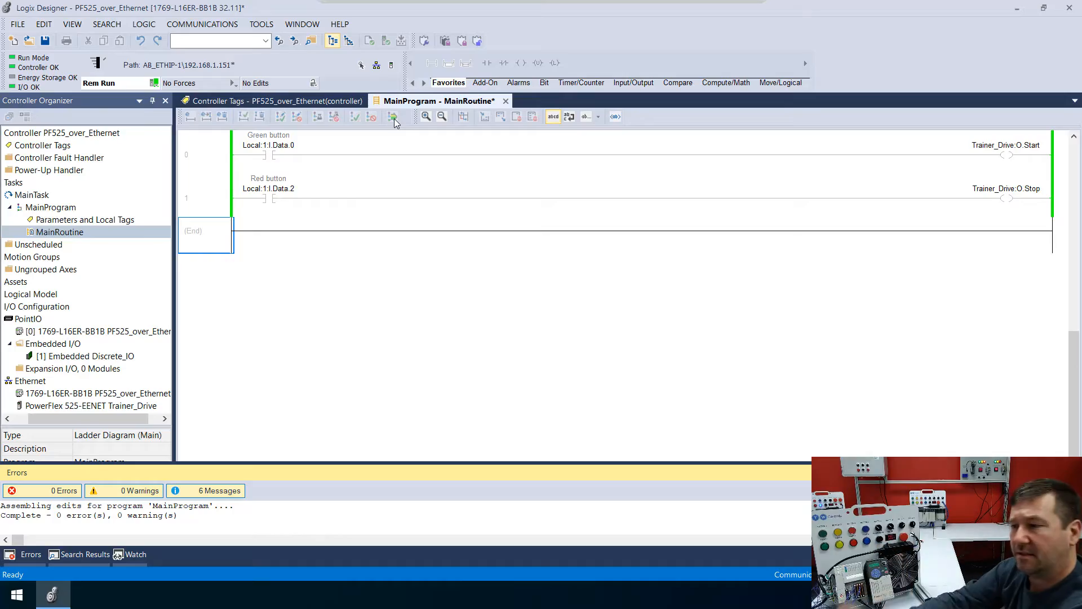
Restart online editing and make the red button Data.2 contact Examine Off (XIO).
{"action": "left_click", "coordinate": [72, 24]}
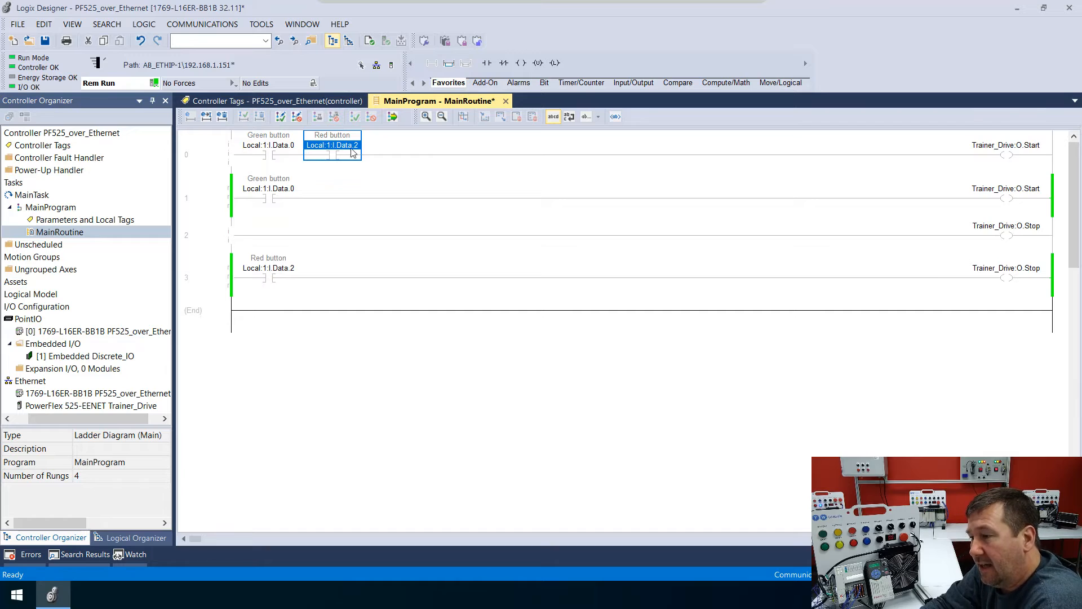
{"action": "left_click", "coordinate": [331, 153]}
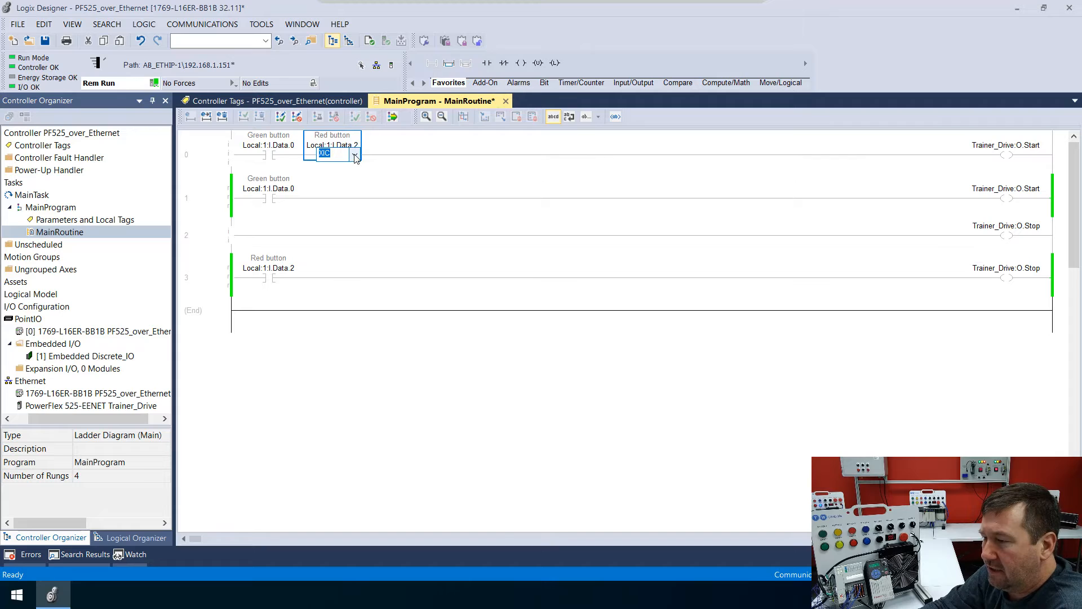
{"action": "left_click", "coordinate": [354, 153]}
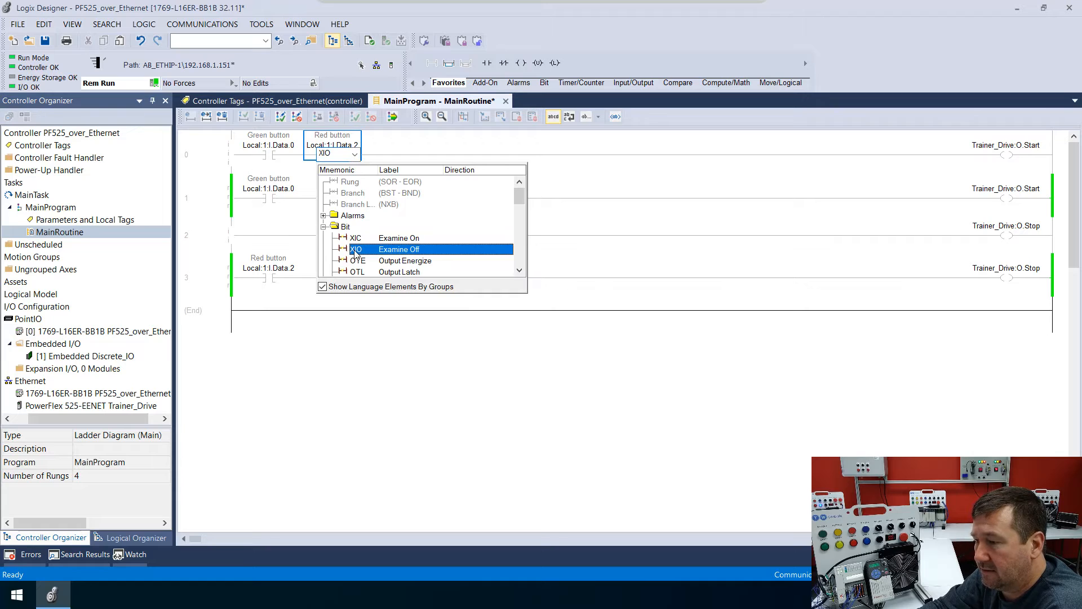
{"action": "left_click", "coordinate": [357, 249]}
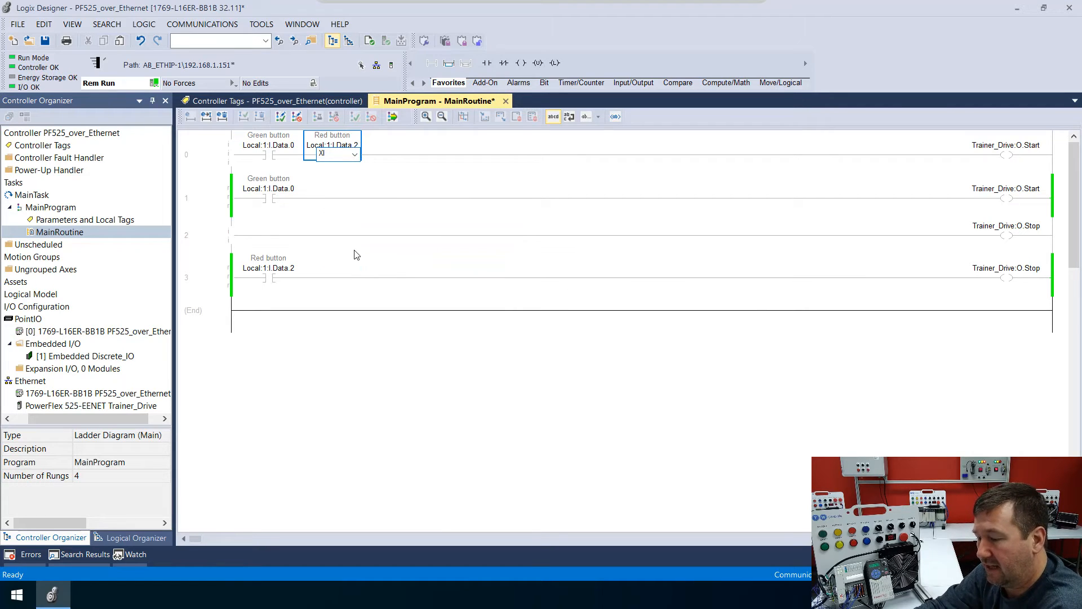
{"action": "type", "text": "XIC"}
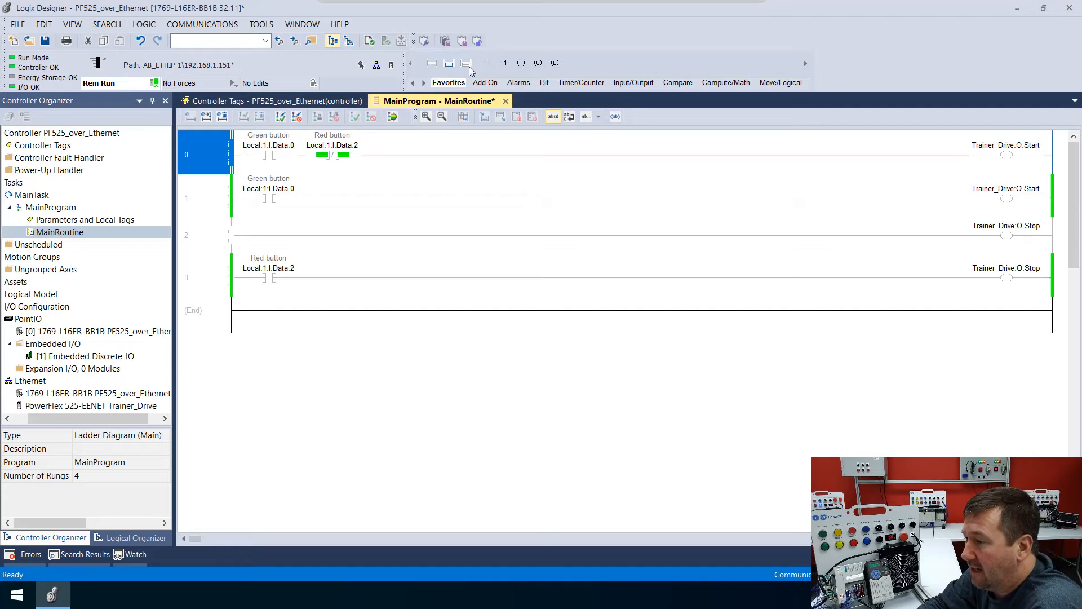
Add a parallel branch around the green button contact on rung 0.
{"action": "left_click", "coordinate": [448, 63]}
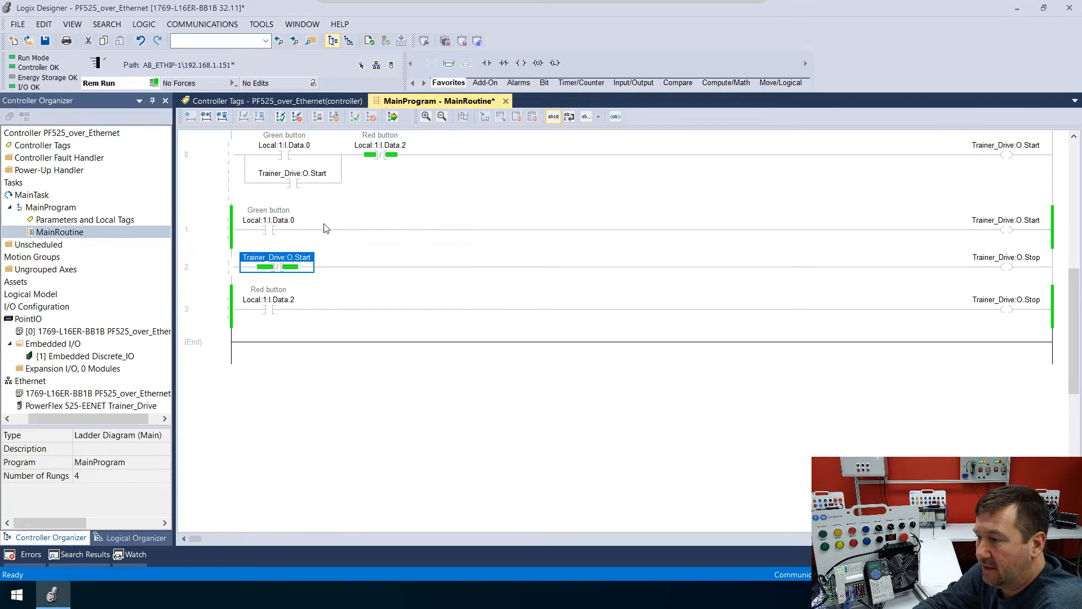
Finalize all edits in the program and confirm with Yes.
{"action": "left_click", "coordinate": [393, 116]}
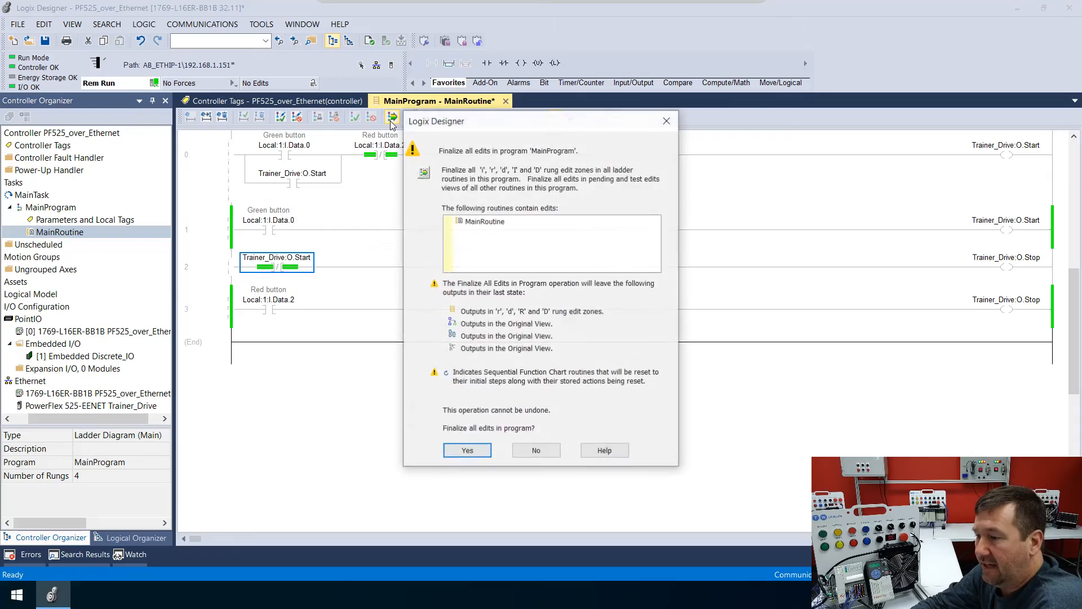
{"action": "left_click", "coordinate": [467, 449]}
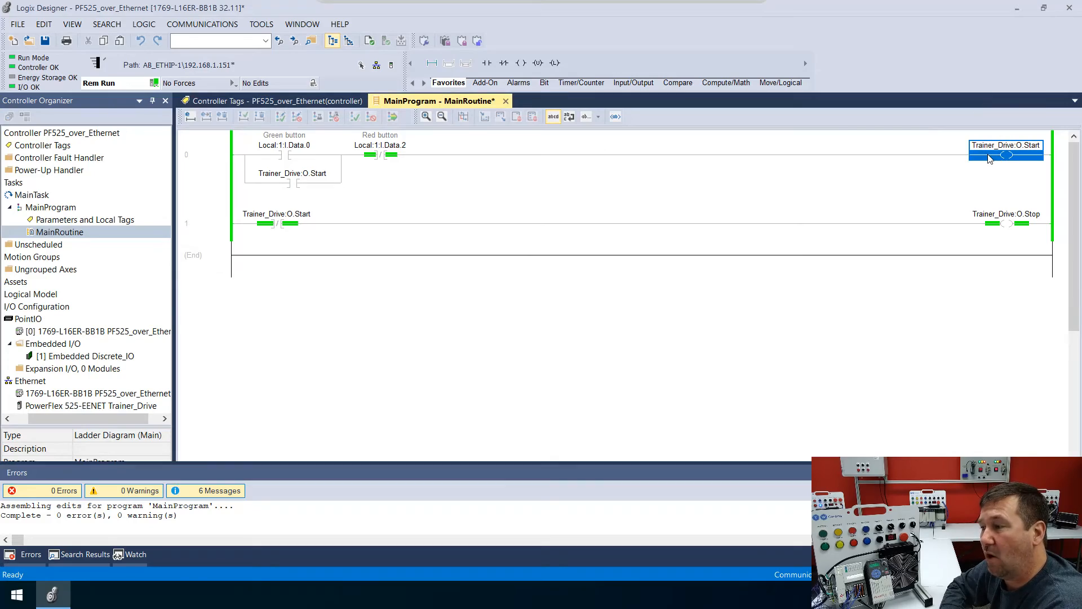